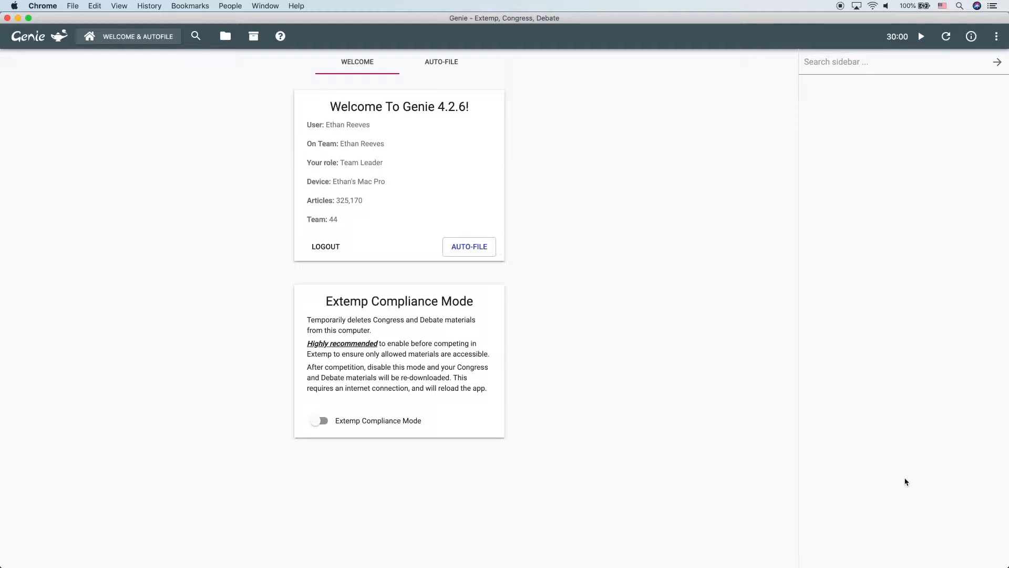
mouse_move(195, 36)
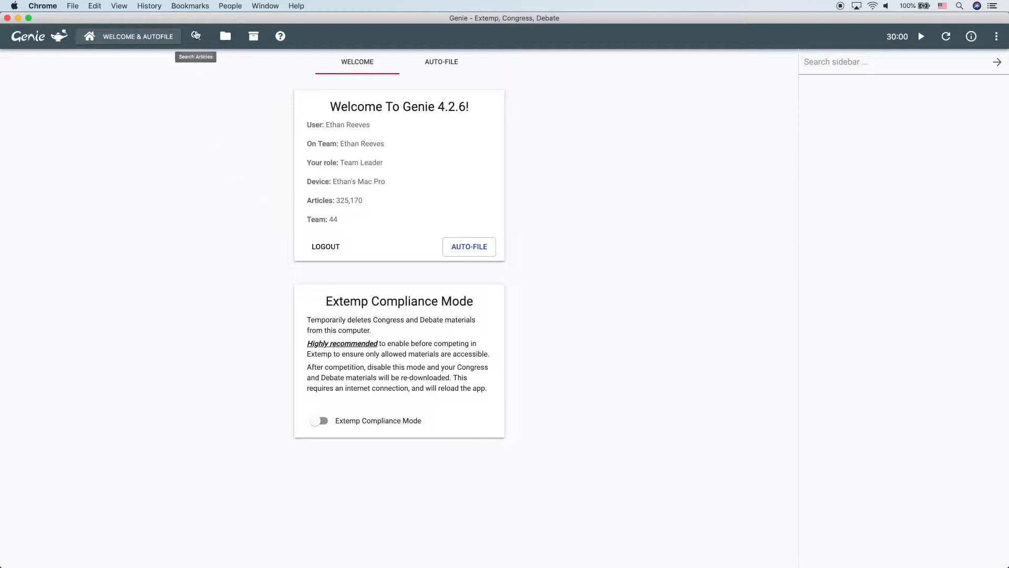
Go from the Genie welcome screen to the article search page
click(196, 36)
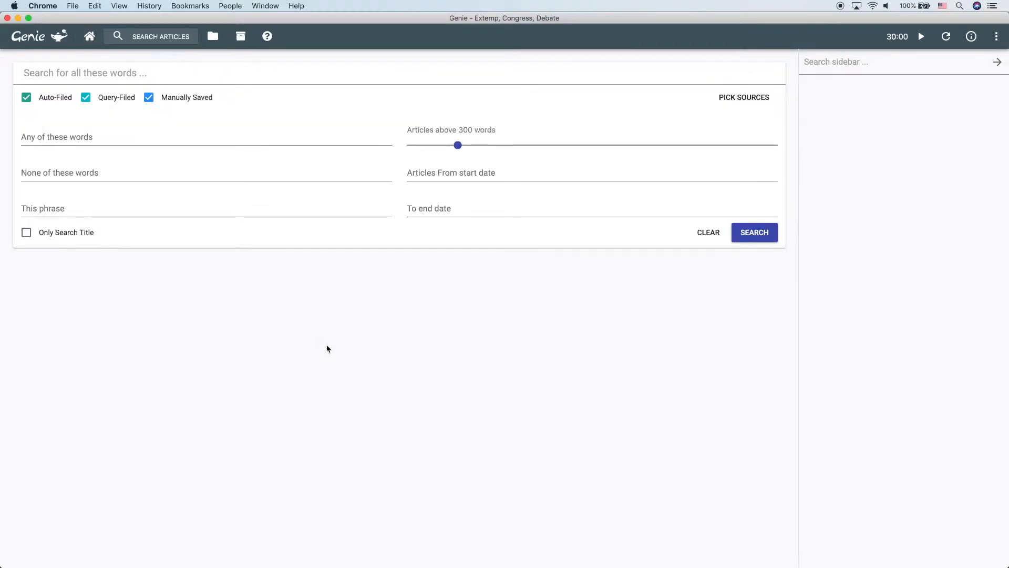
mouse_move(329, 351)
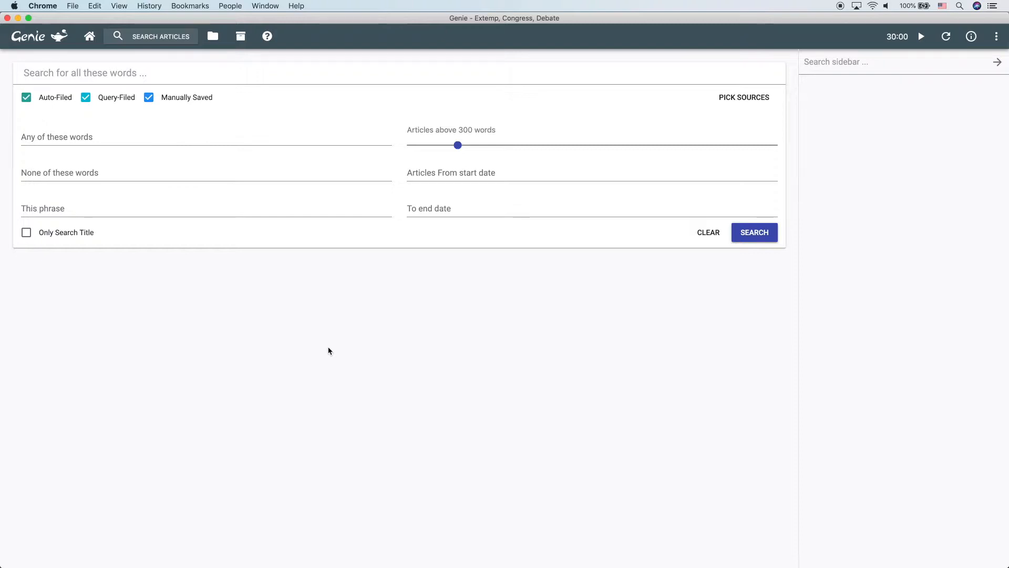
Search all-these-words for 'iran' (iran oil sabotage), returning 294 results
click(198, 73)
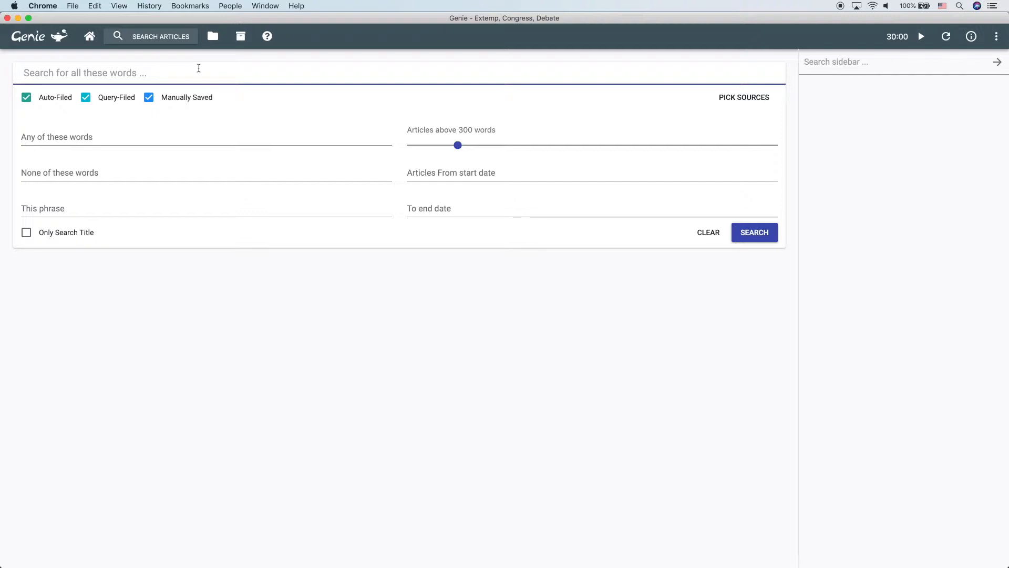
text(iran)
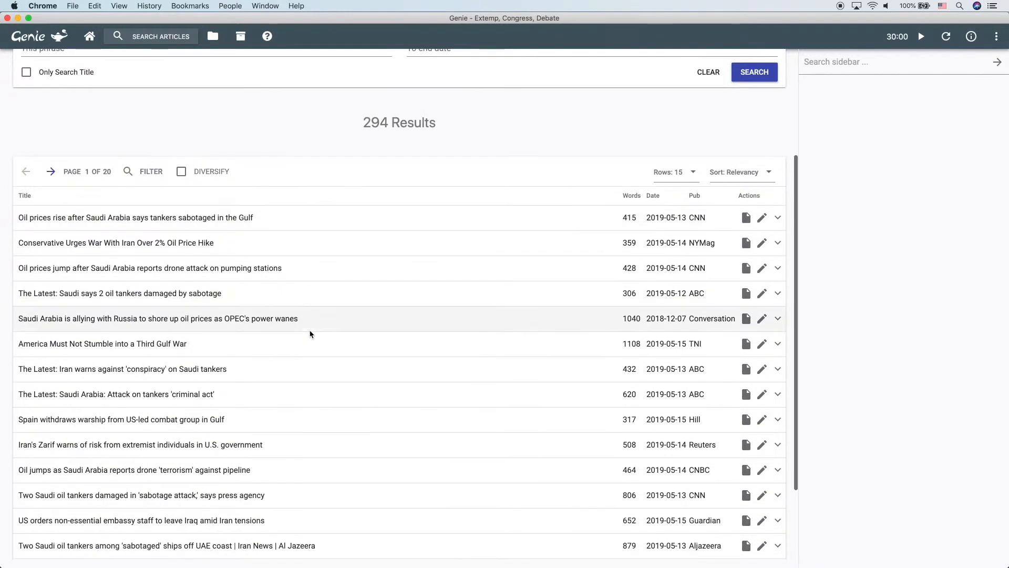
scroll(down, 3)
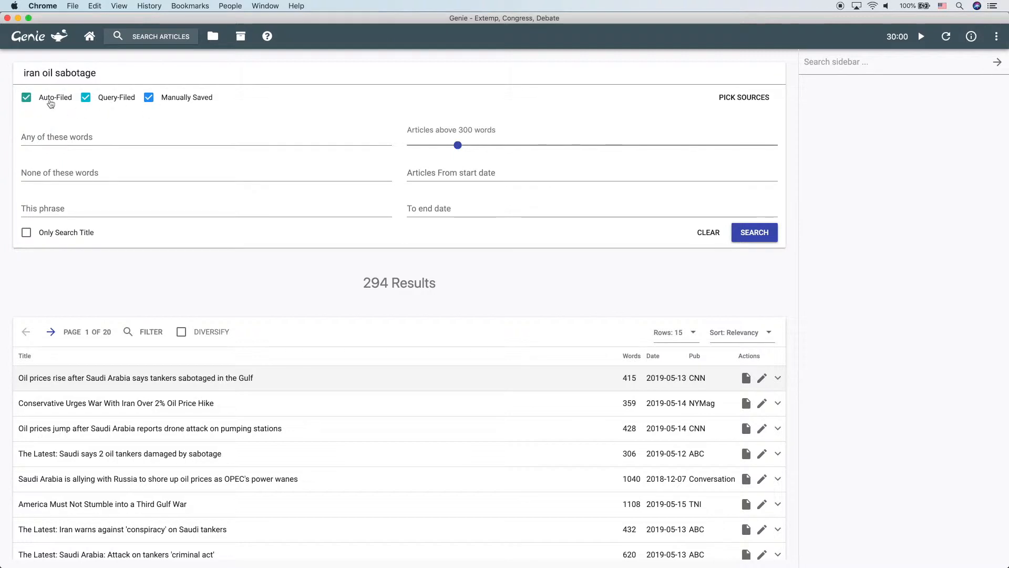
mouse_move(40, 103)
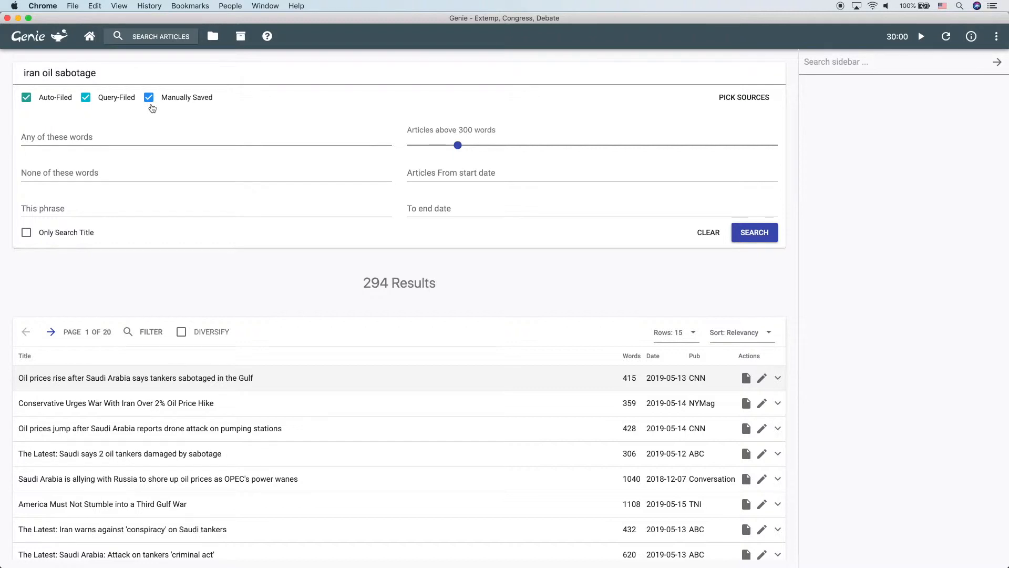
mouse_move(134, 103)
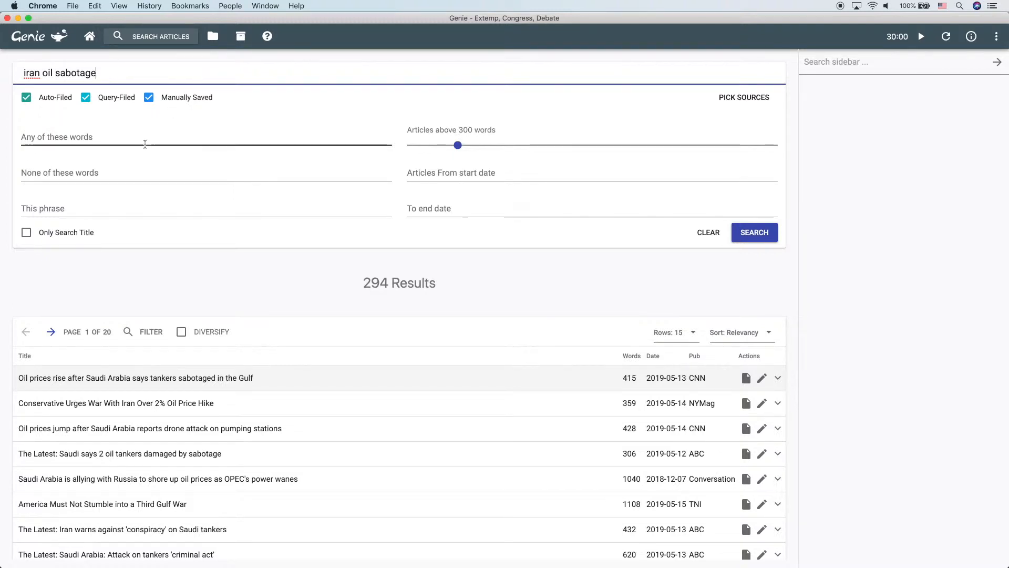
Search with 'iran iraq' as any-of-these words
click(144, 139)
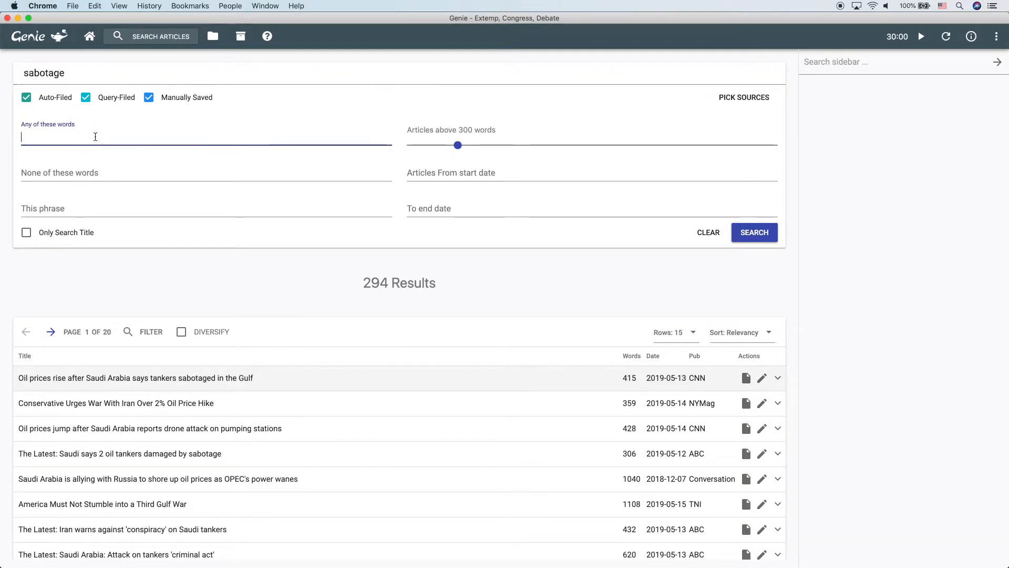
text(iran iraq)
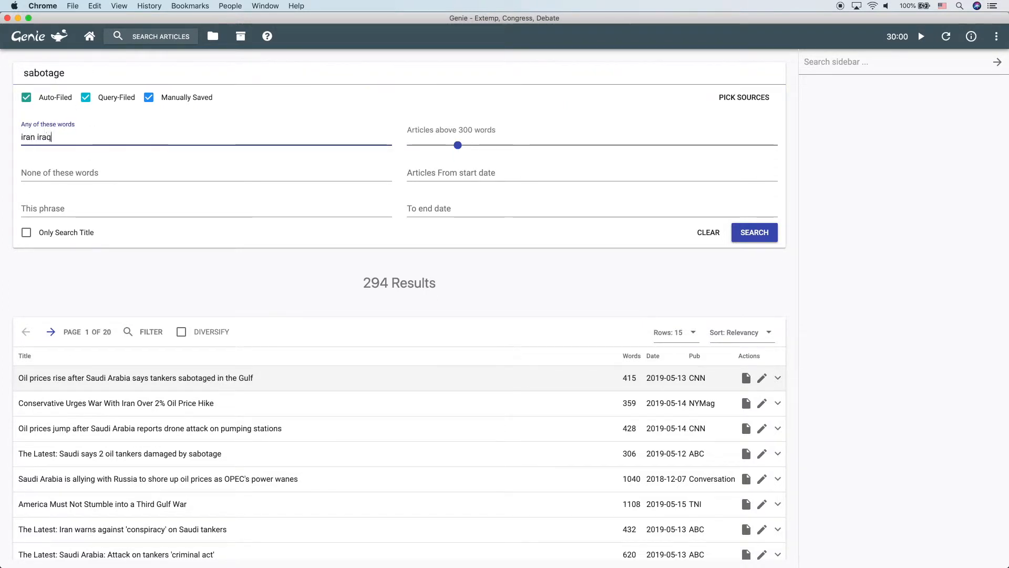
click(753, 232)
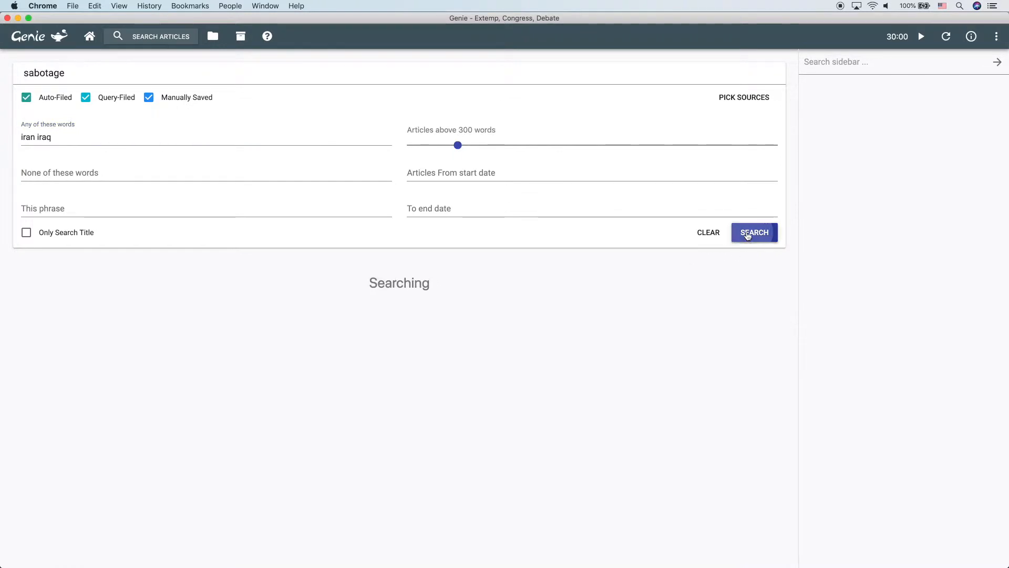
Search 'iran sabotage' excluding 'trump', narrowing the results to 142
click(754, 232)
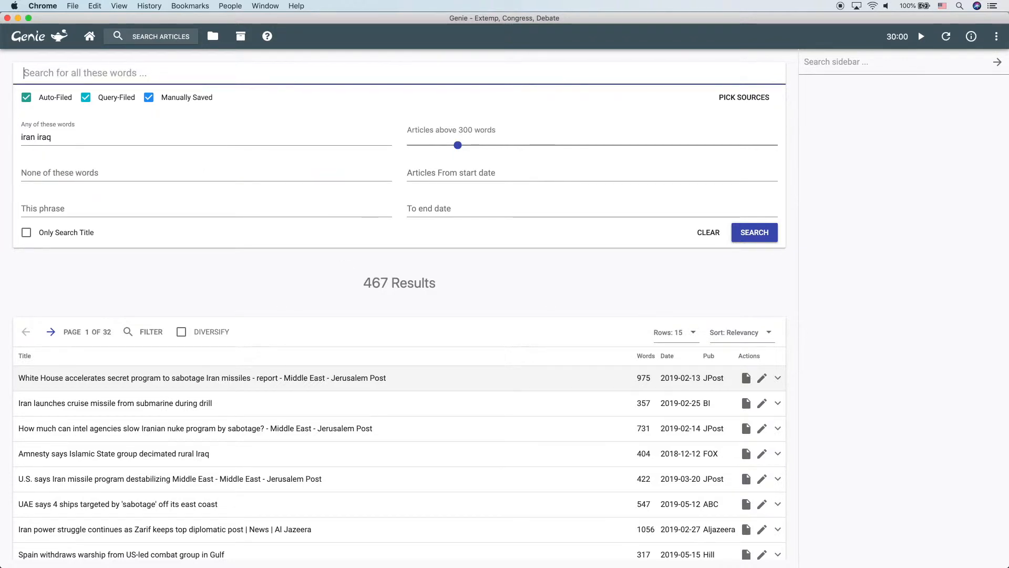
text(iran sabotage)
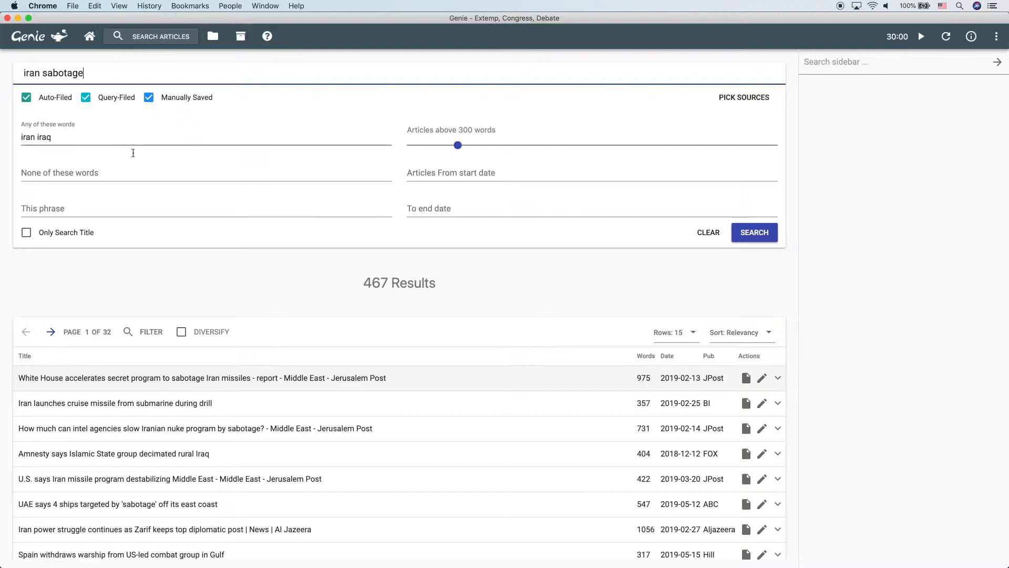
click(115, 171)
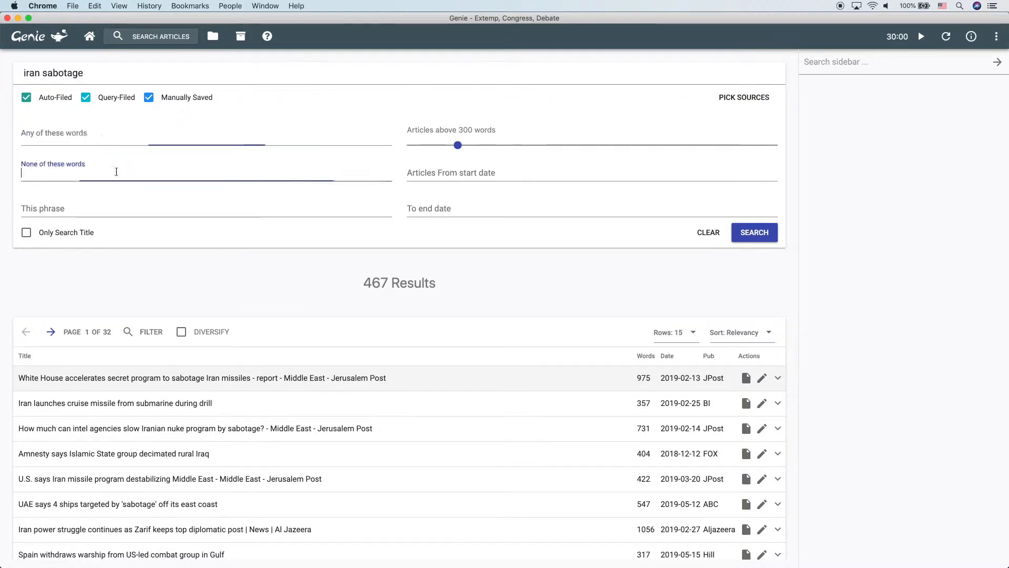
text(trump)
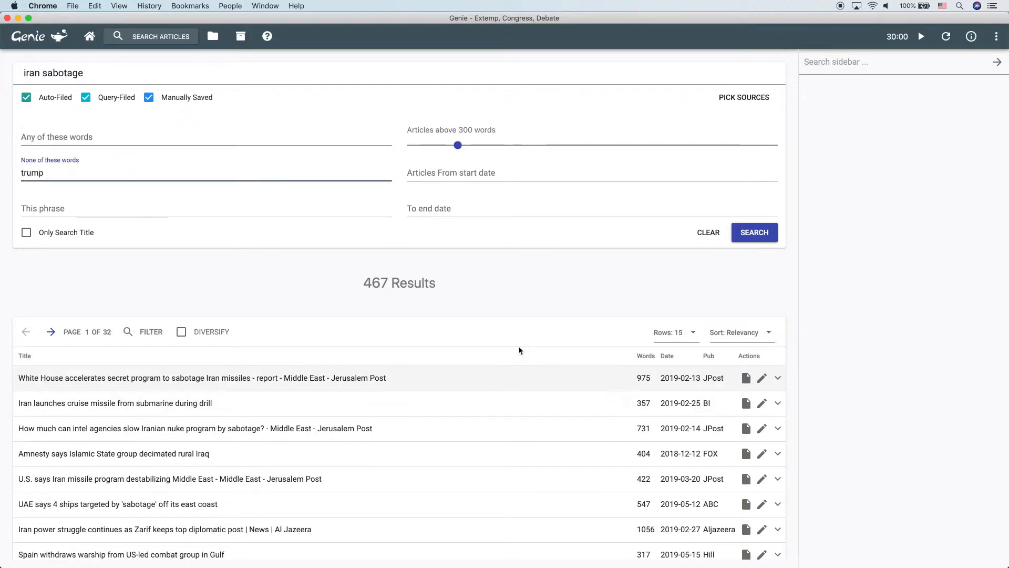
click(754, 232)
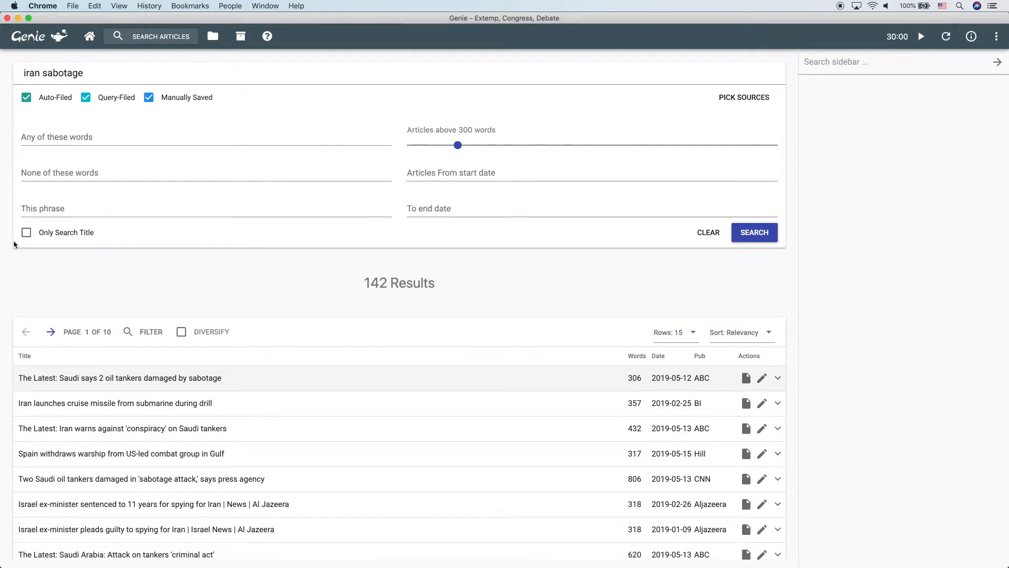
Run a title-only 'iran sabotage' search giving 9 results, then turn title-only off
click(25, 233)
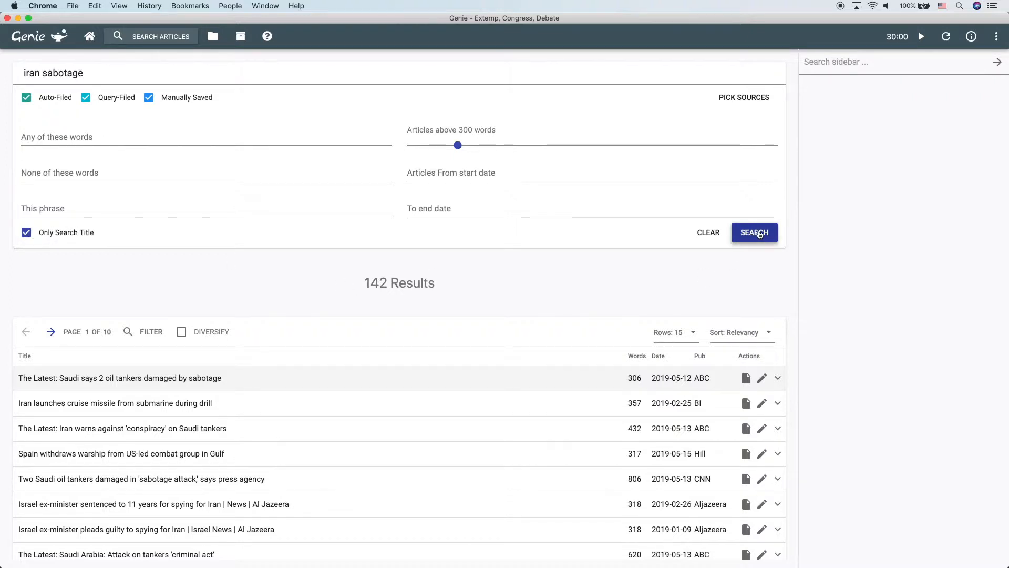
click(754, 232)
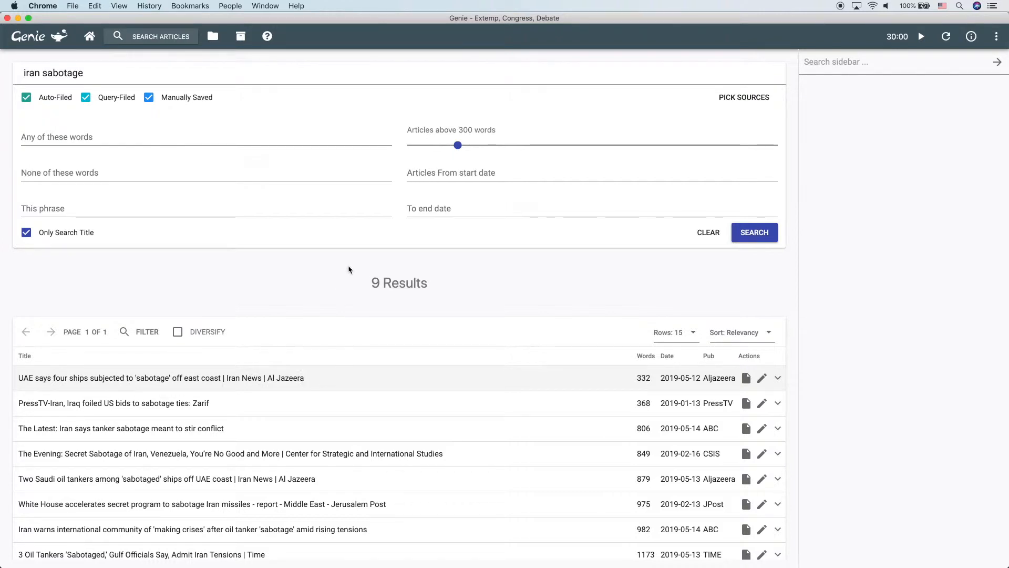
click(26, 232)
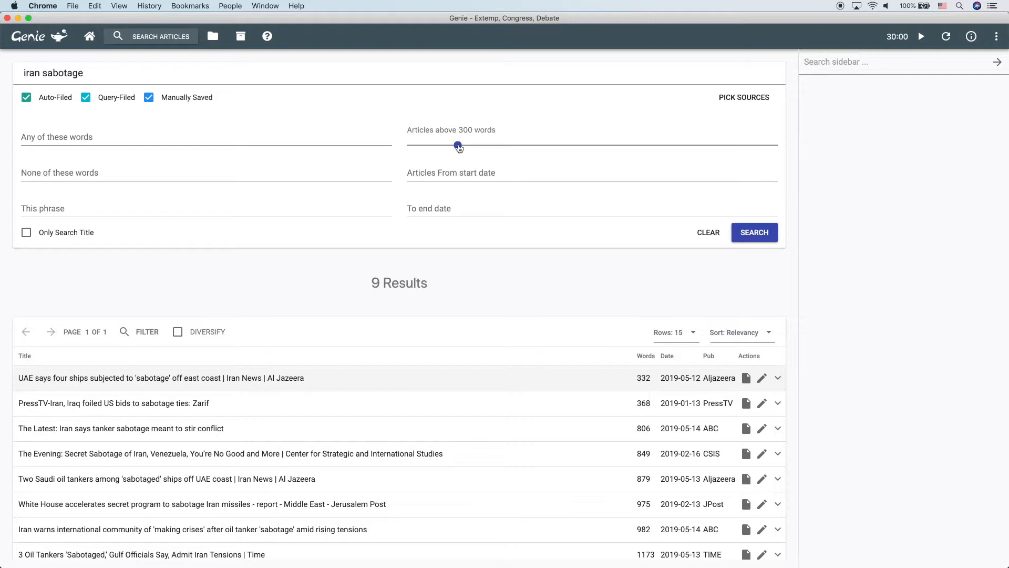
Require articles above 1100 words and rerun the search, getting 143 results
drag(457, 145, 486, 145)
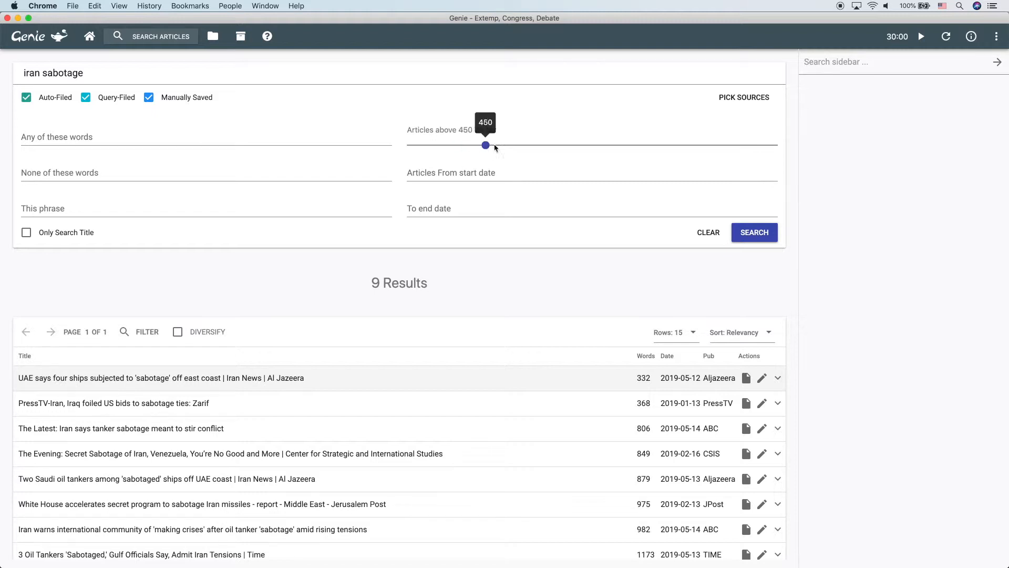
drag(485, 146, 615, 145)
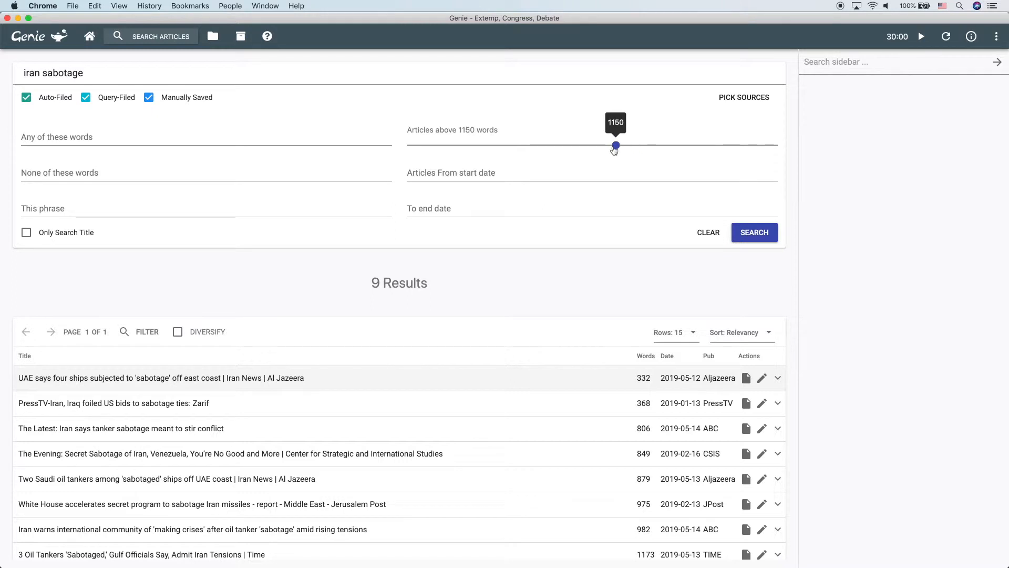
drag(615, 145, 605, 145)
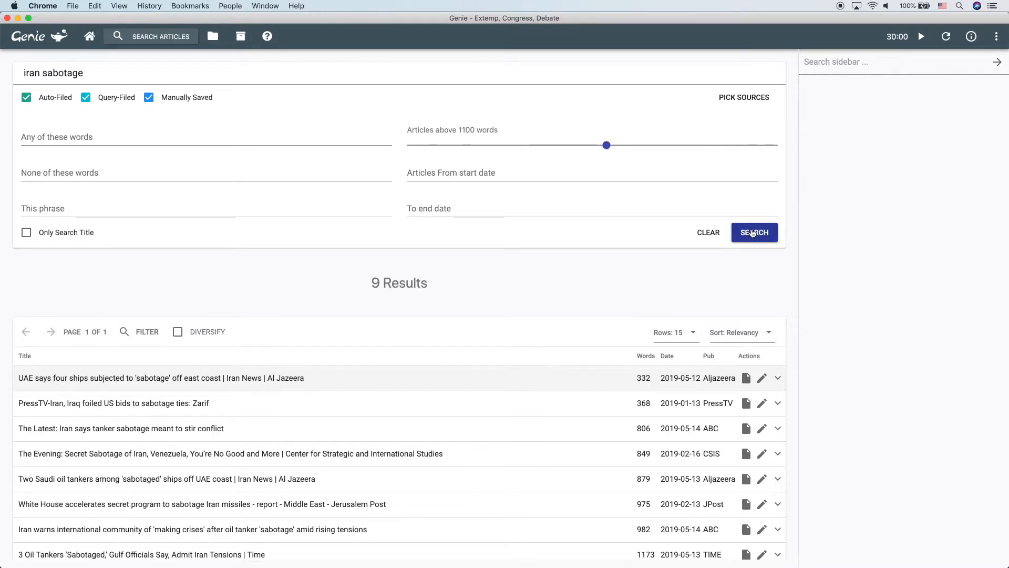
click(753, 232)
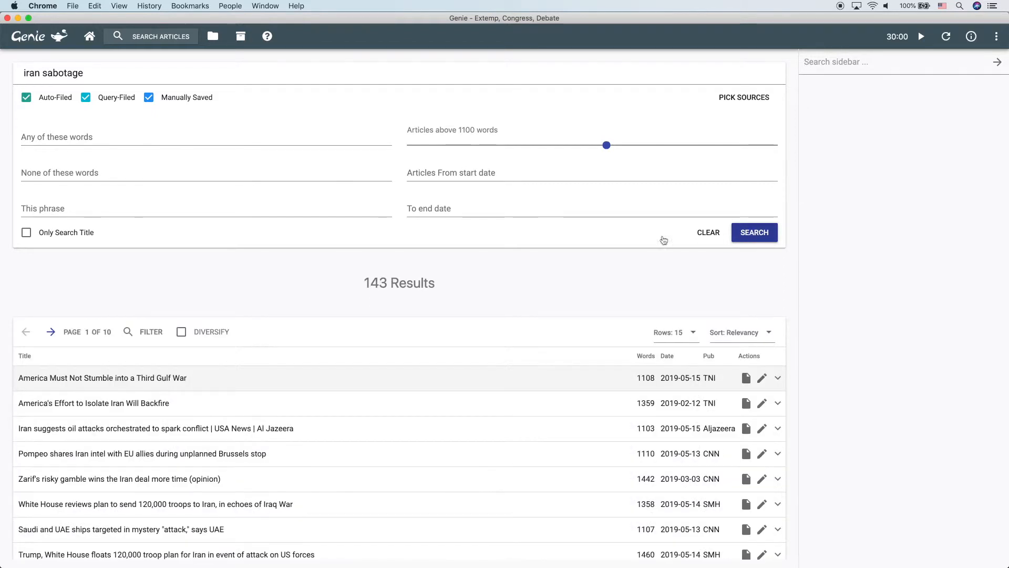
scroll(down, 3)
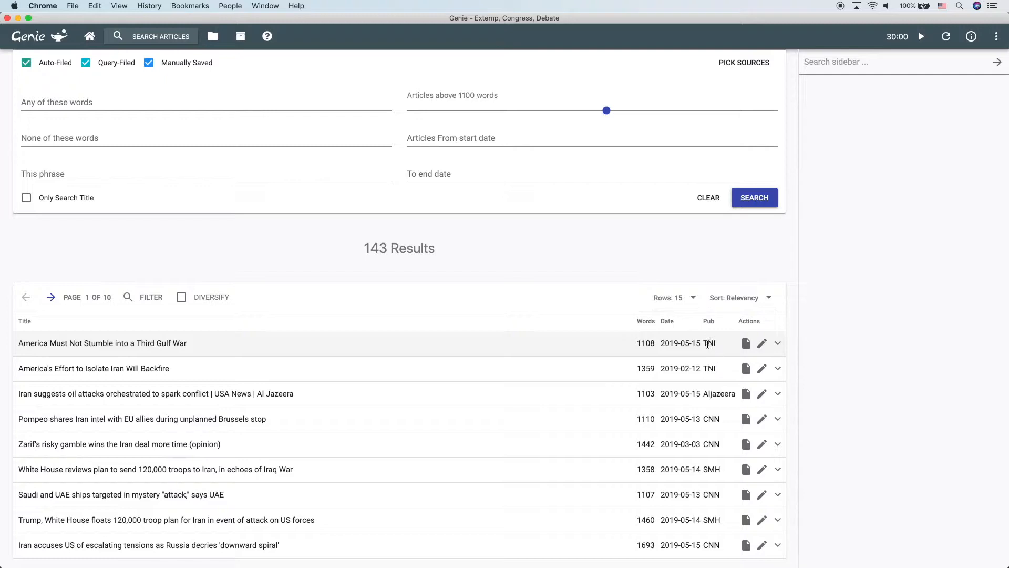
Add 'America Must Not Stumble into a Third Gulf War' to the sidebar
click(102, 342)
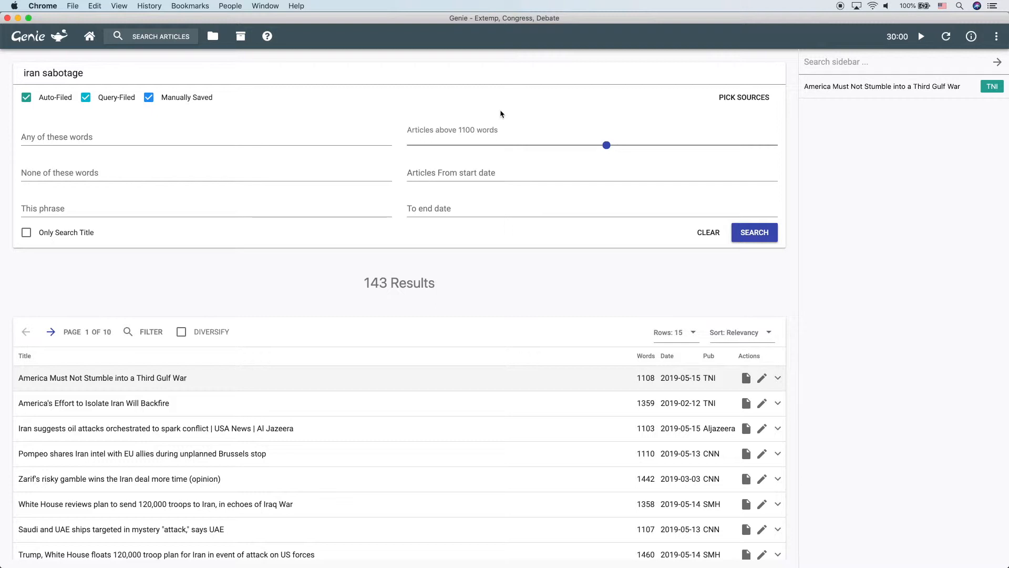
mouse_move(511, 187)
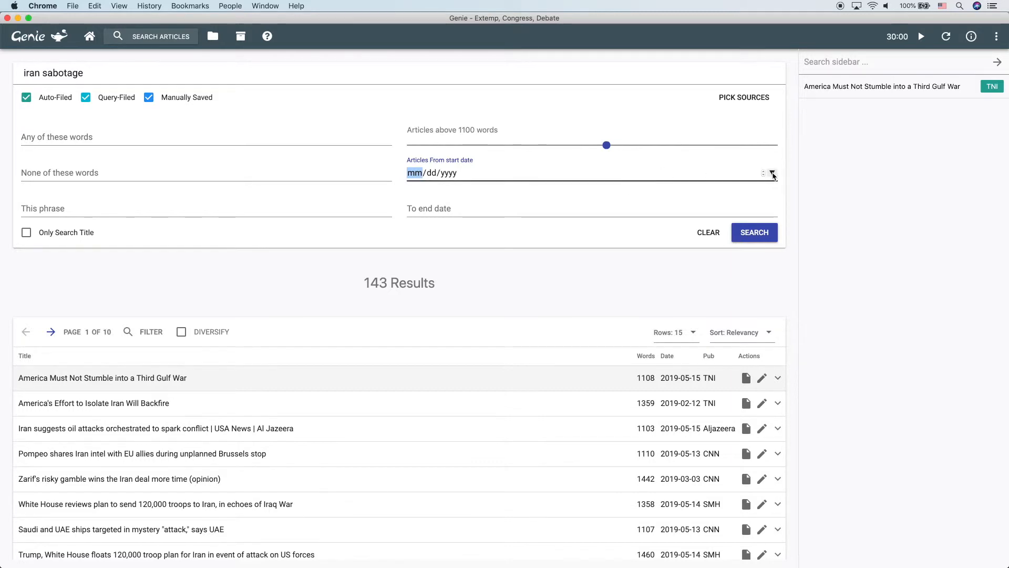
Set the start date to 05/01/2019 and rerun, cutting the results to 83
click(772, 174)
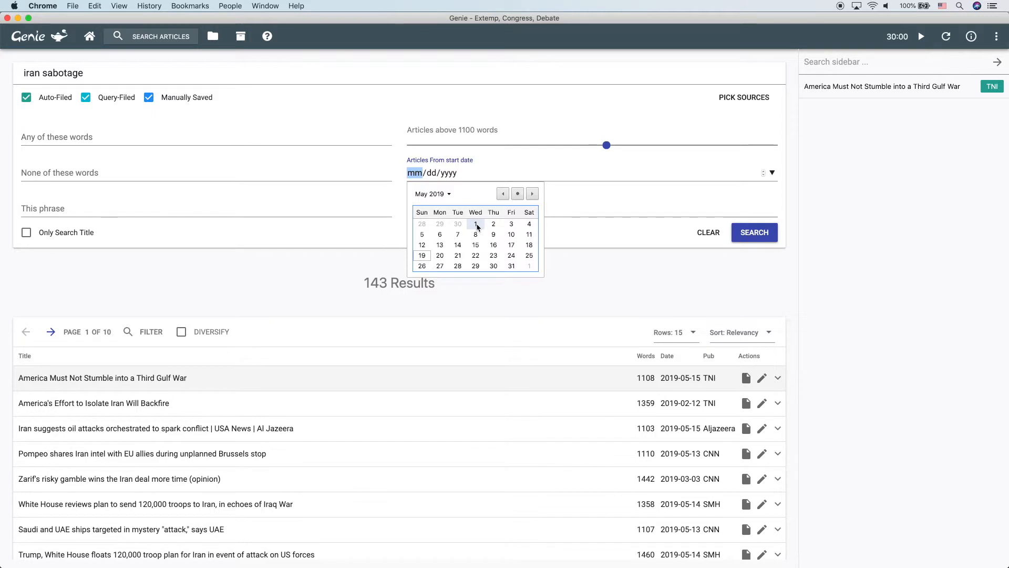
click(475, 223)
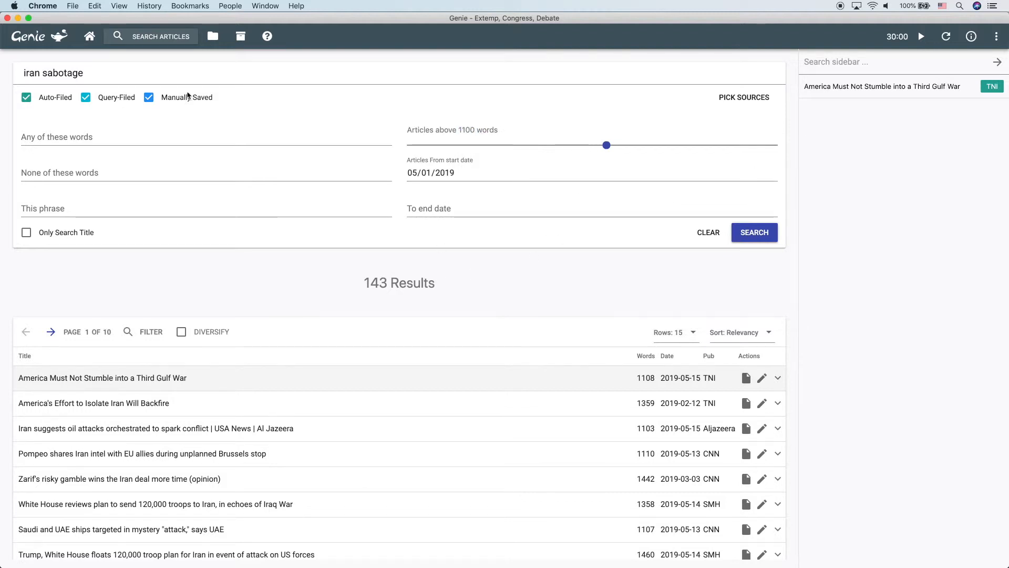
double_click(54, 73)
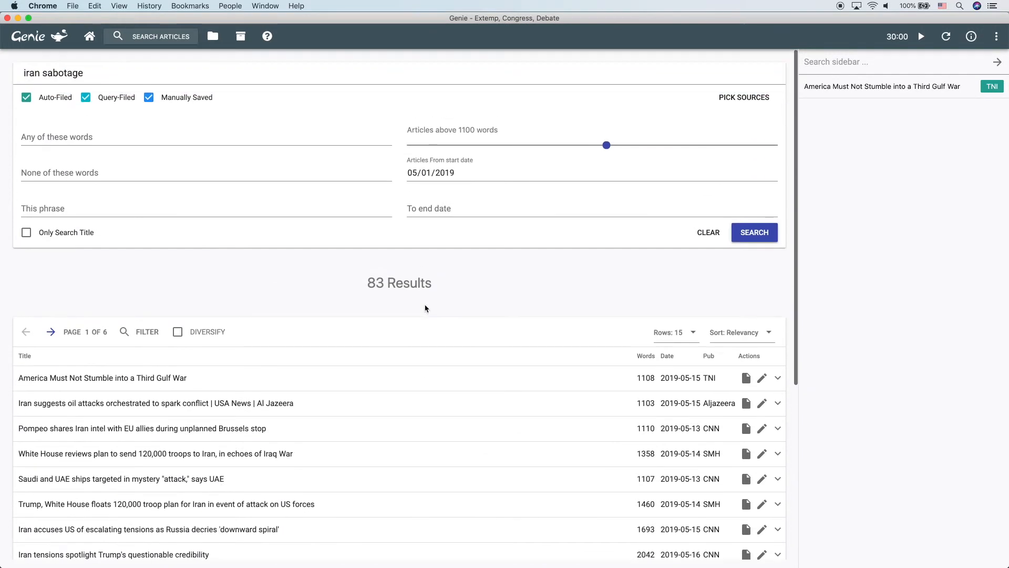
mouse_move(346, 280)
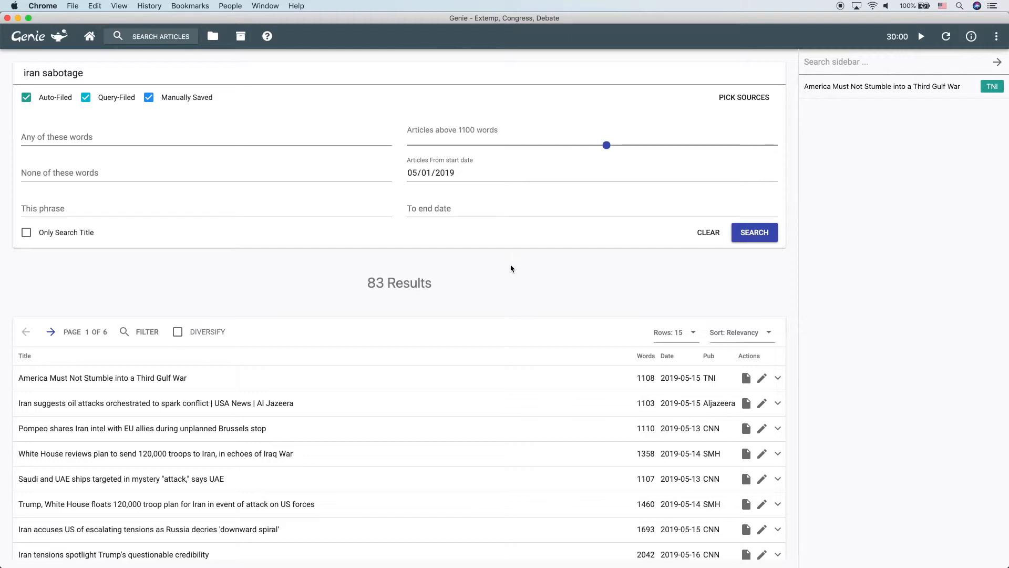
mouse_move(535, 242)
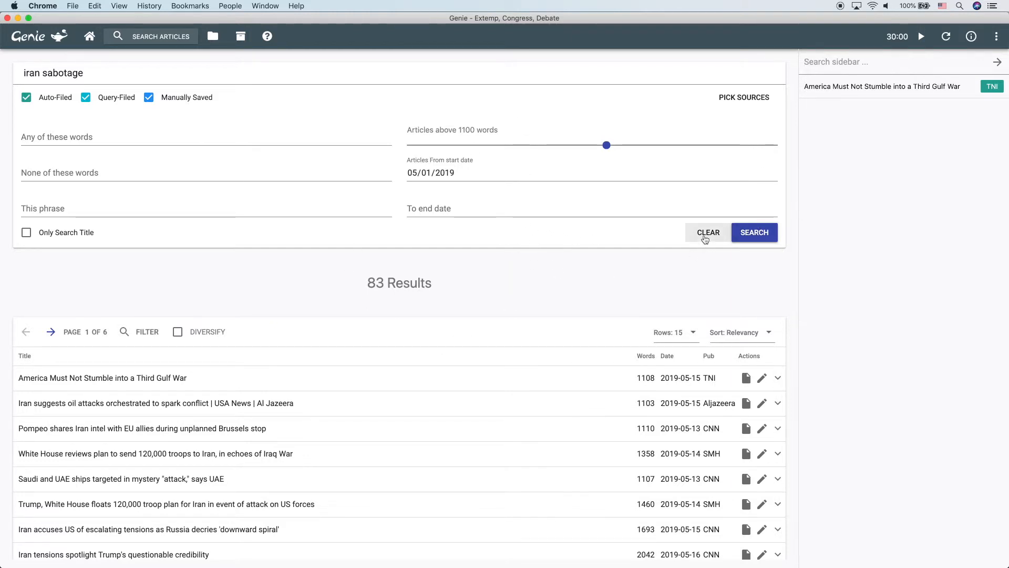
Clear the form, limit sources to Think Tanks and search 'iran sabotage'
click(707, 232)
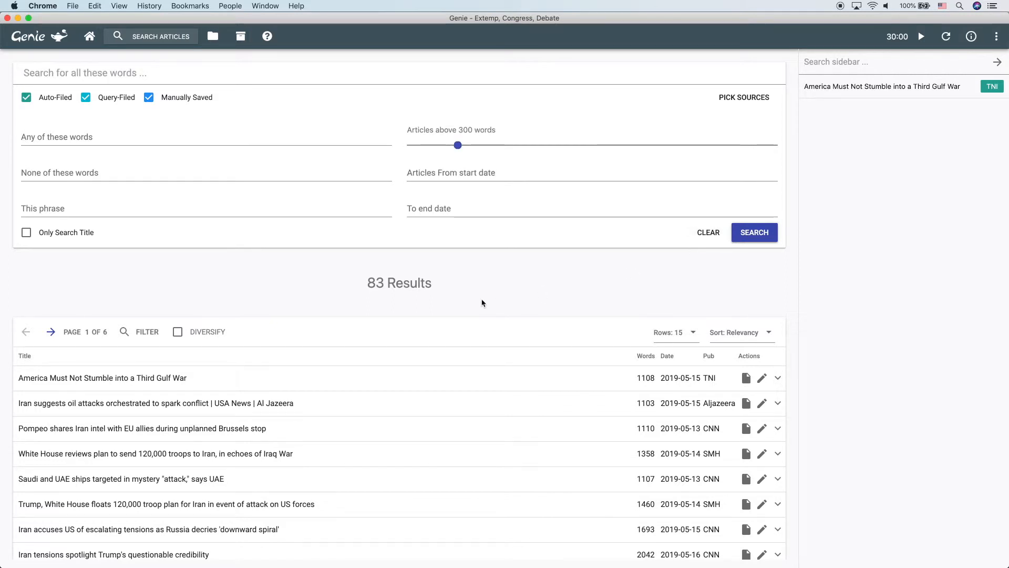
mouse_move(682, 91)
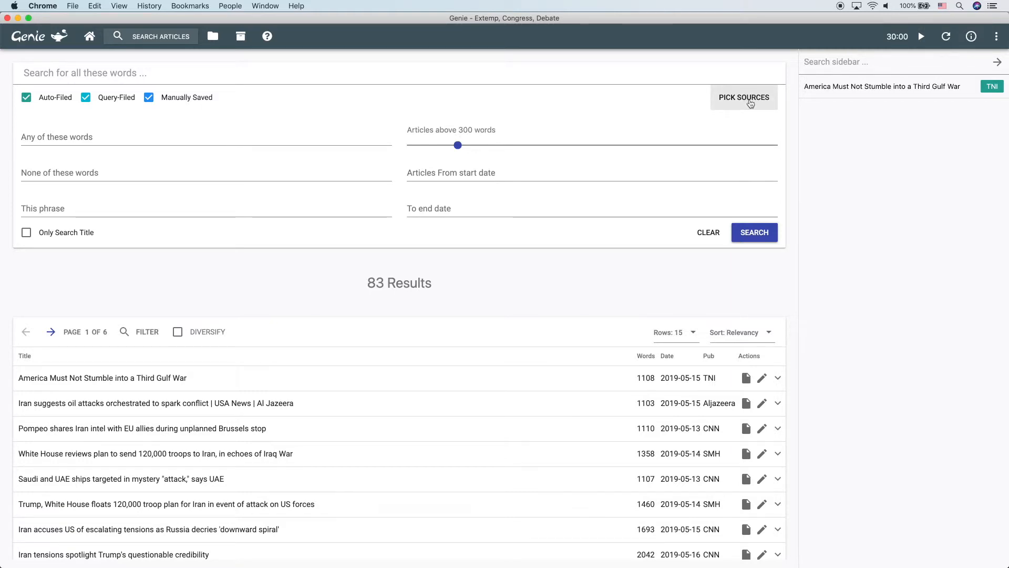
click(743, 96)
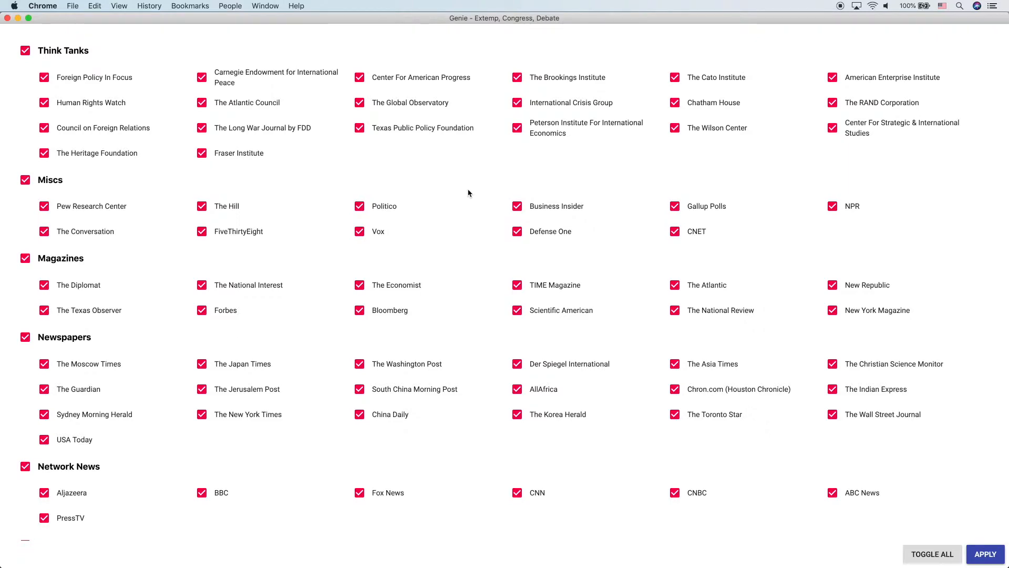
scroll(down, 3)
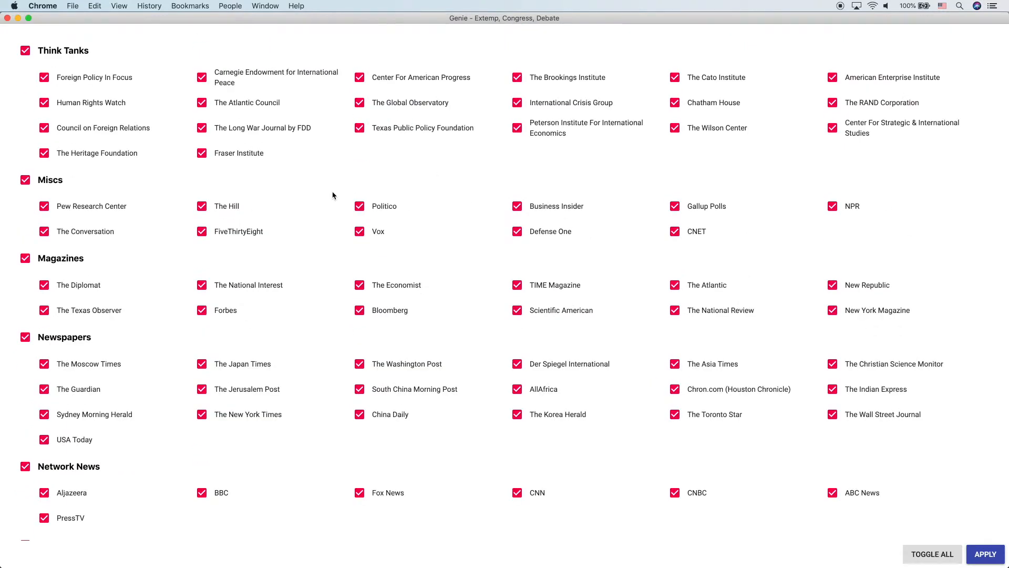
mouse_move(74, 189)
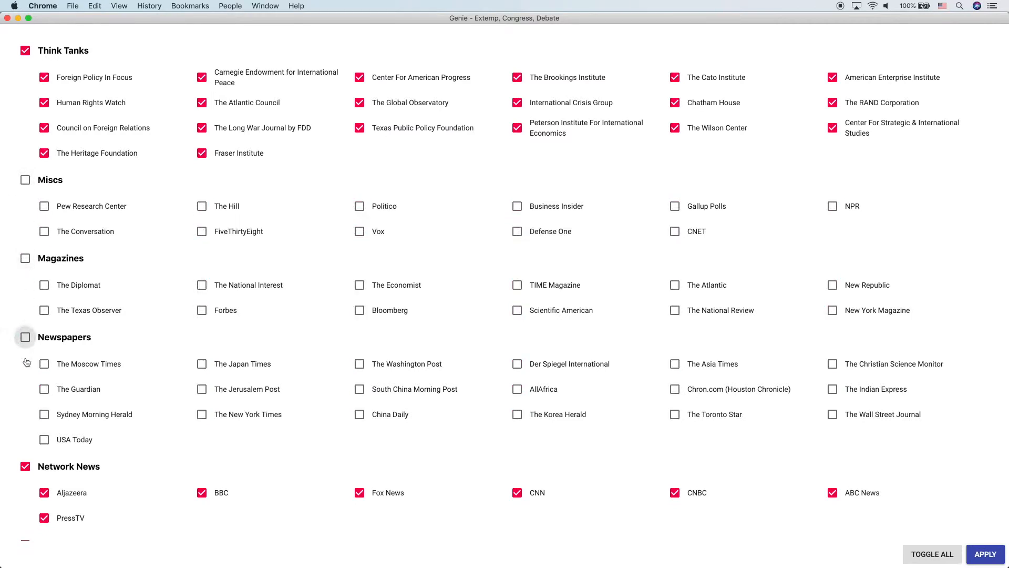
scroll(down, 3)
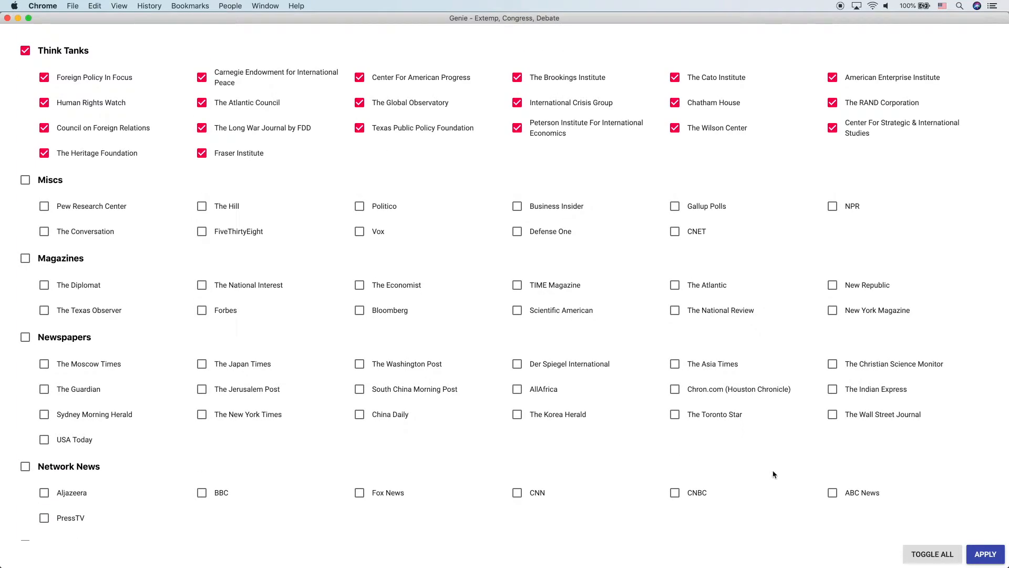
click(984, 554)
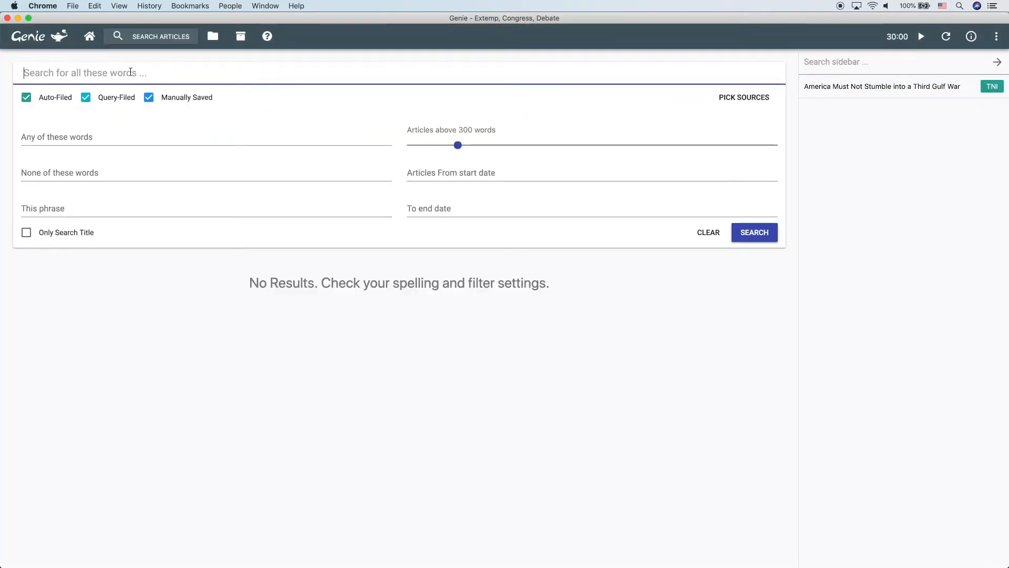
text(iran sabotag)
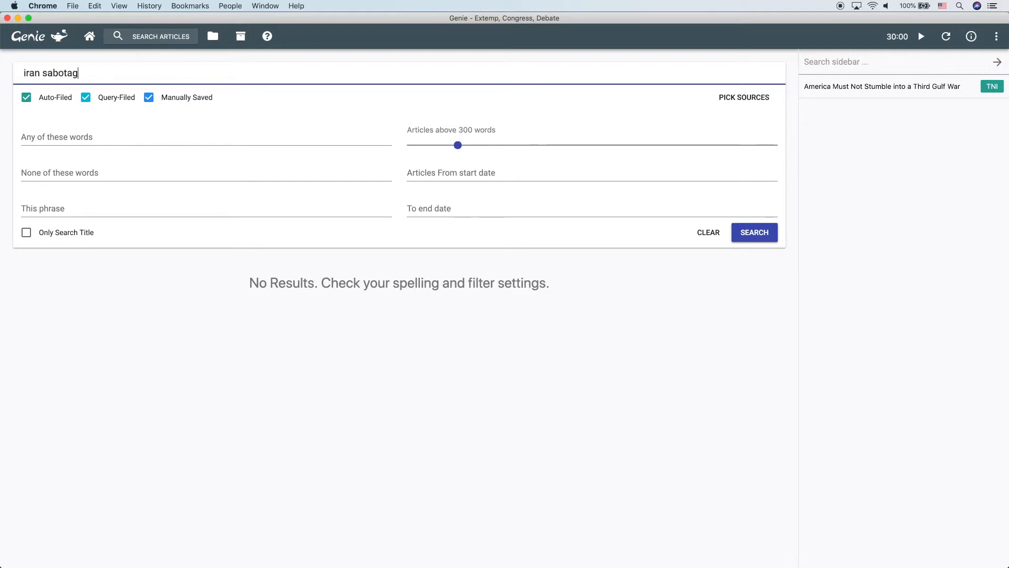
click(754, 232)
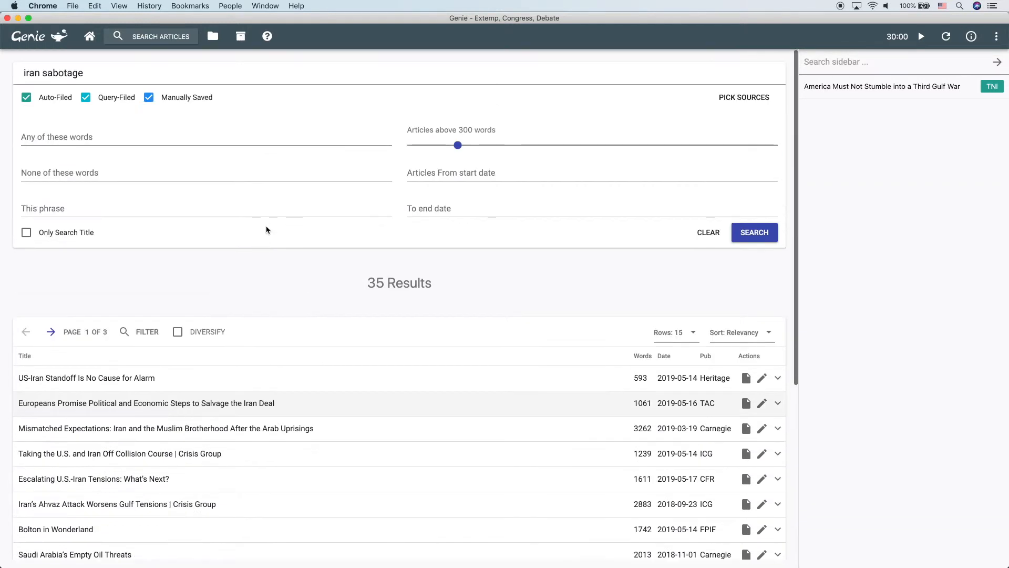
mouse_move(297, 295)
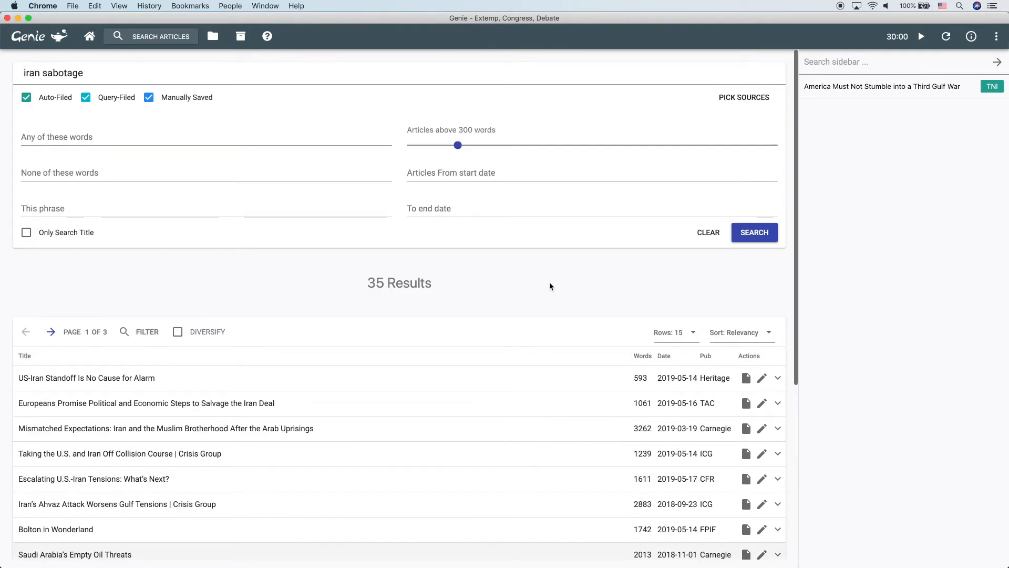
Narrow sources to Brookings, Atlantic Council and Chatham House, giving 5 results
click(743, 96)
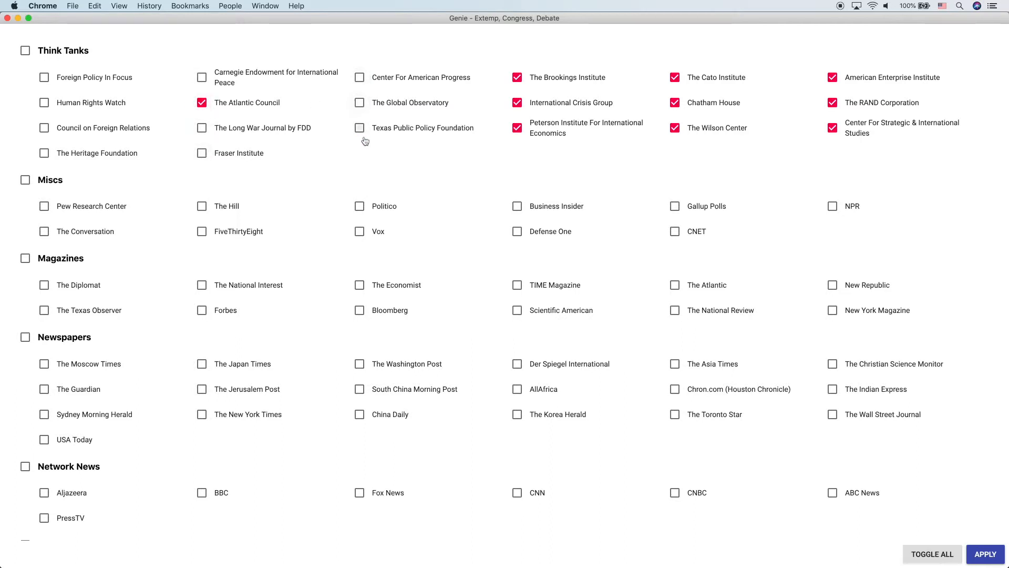
click(517, 127)
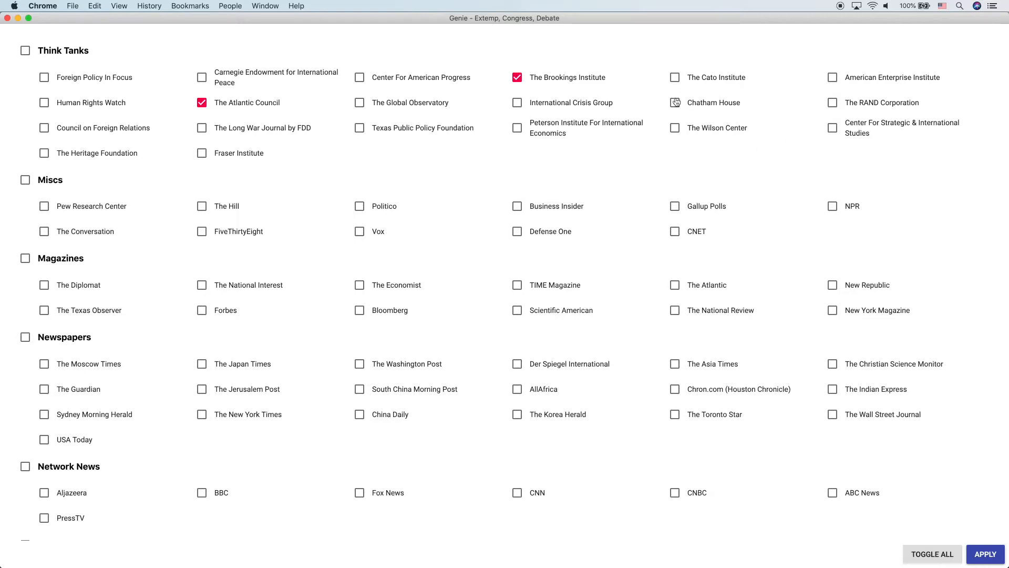
click(675, 102)
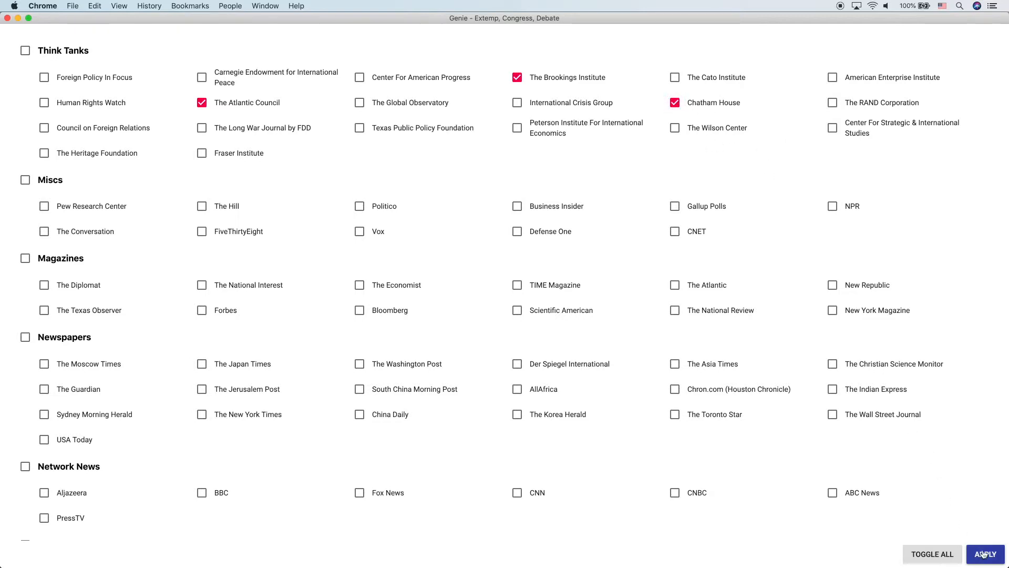
click(983, 554)
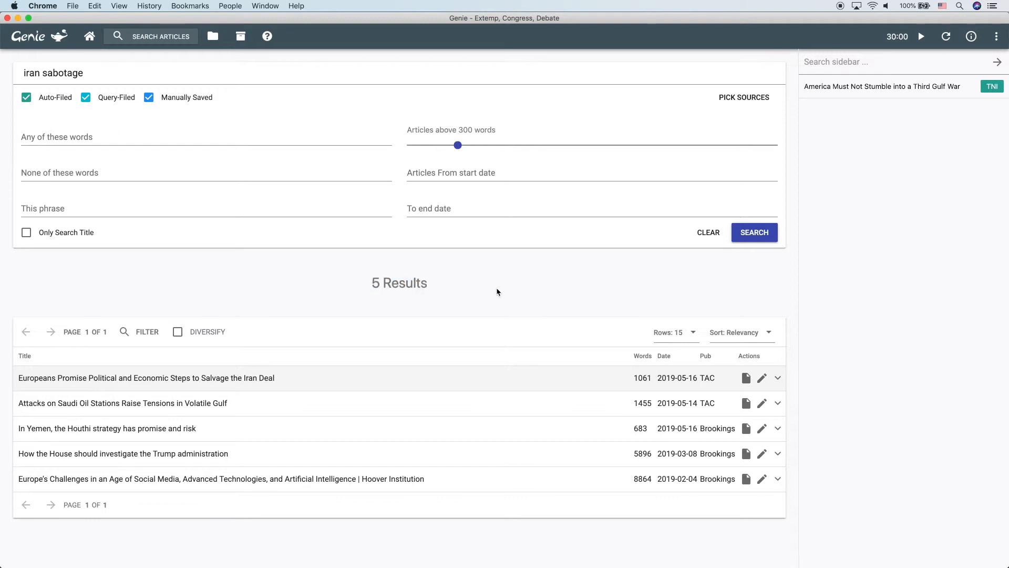
mouse_move(515, 277)
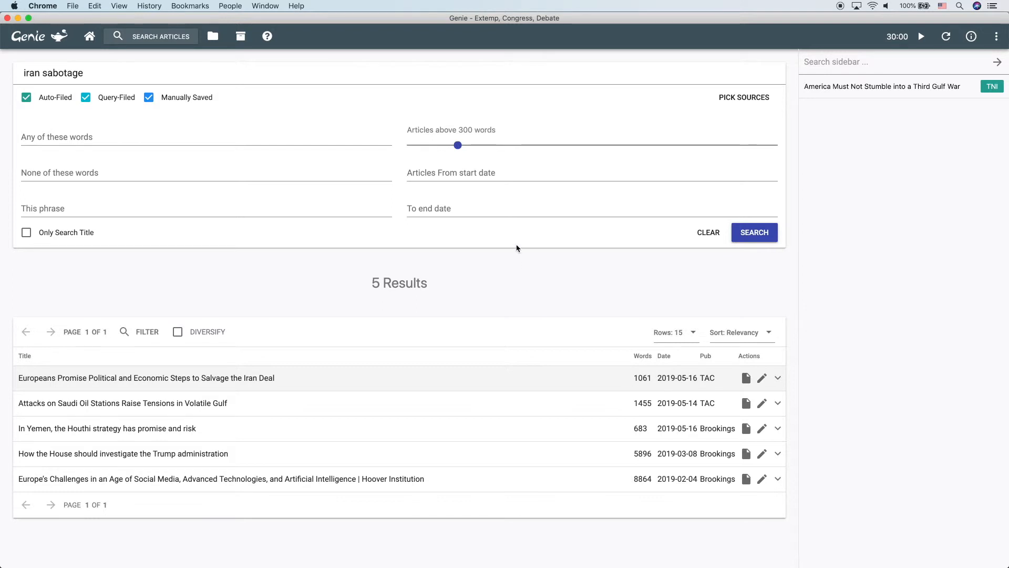
Clear, re-enable every source and search 'iran sabotage', returning 420 results
click(707, 232)
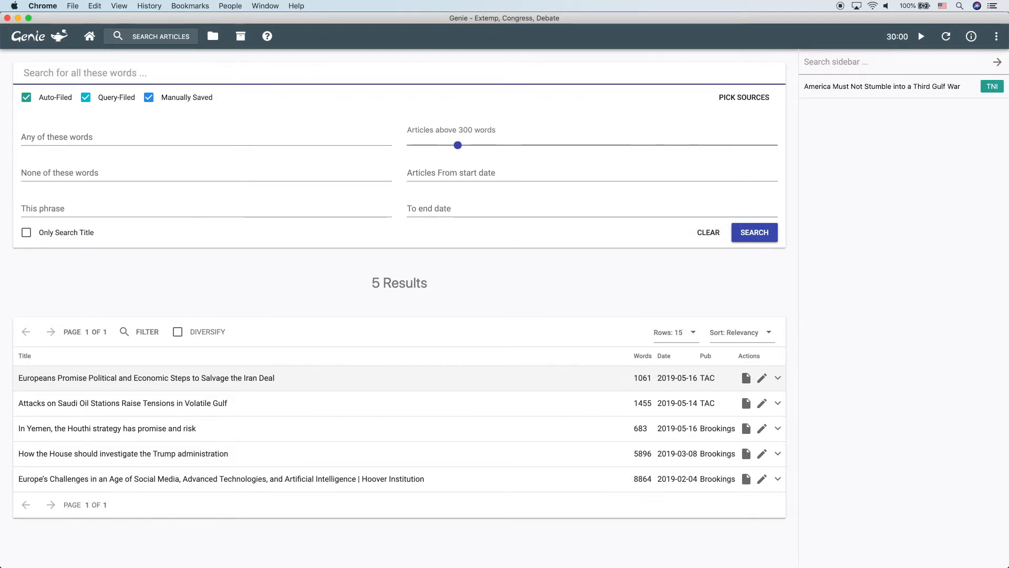
text(iran sabotage)
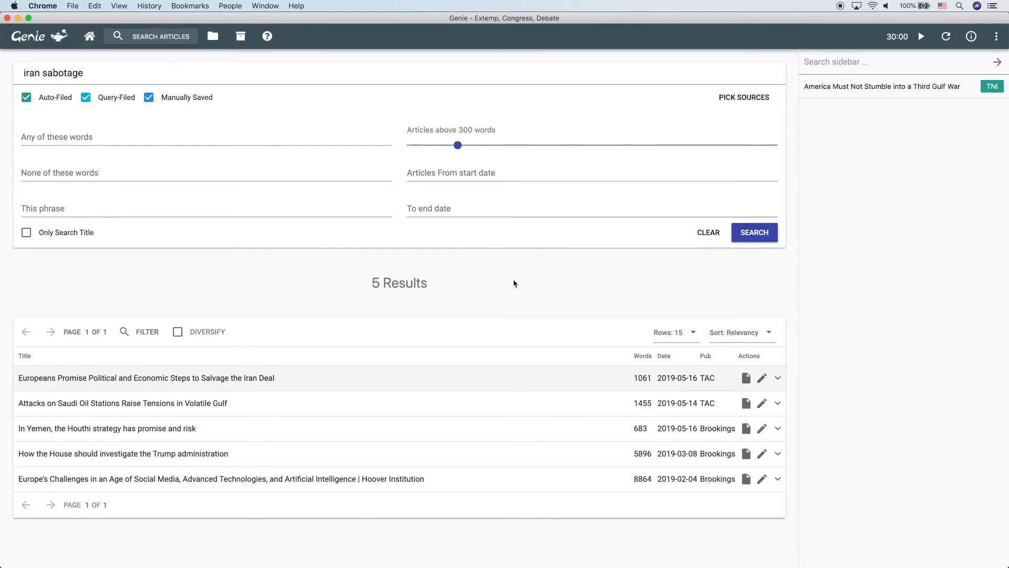
click(743, 97)
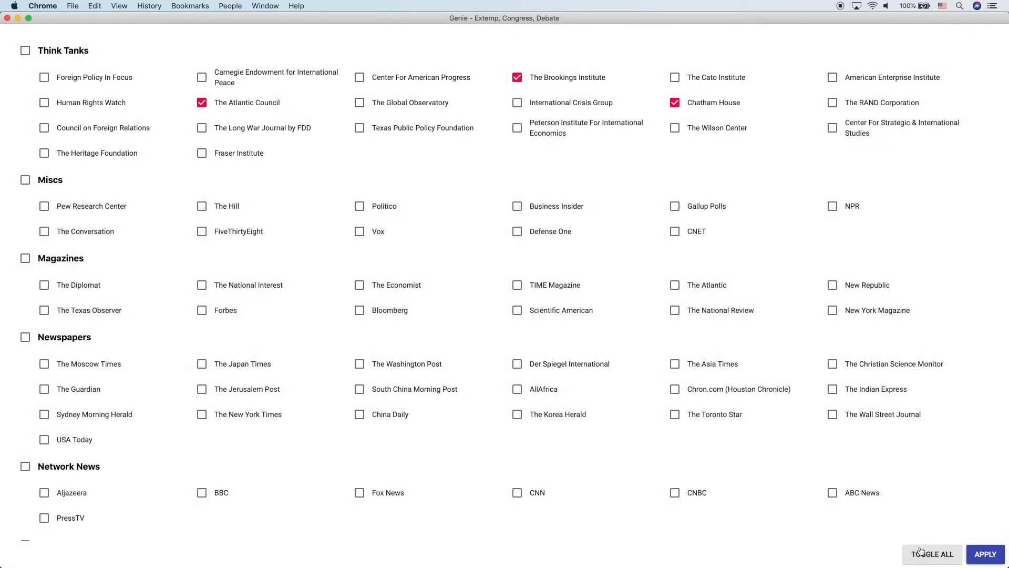
click(930, 554)
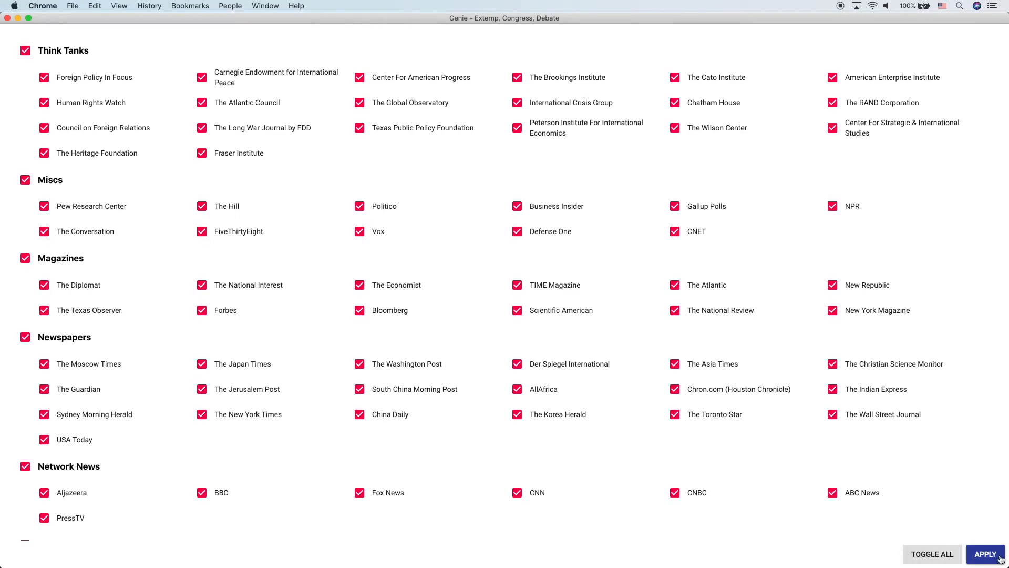
click(989, 554)
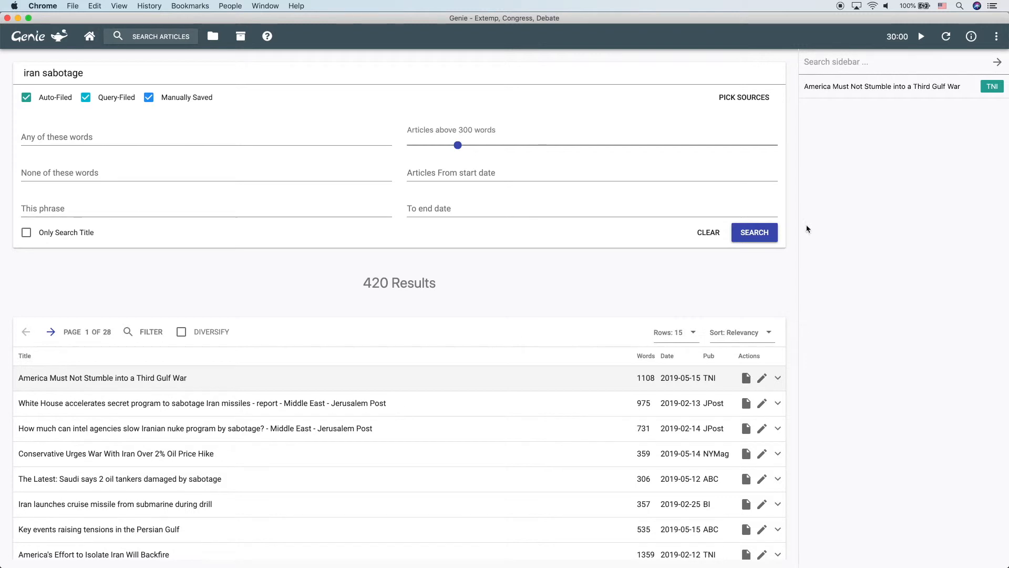
mouse_move(548, 85)
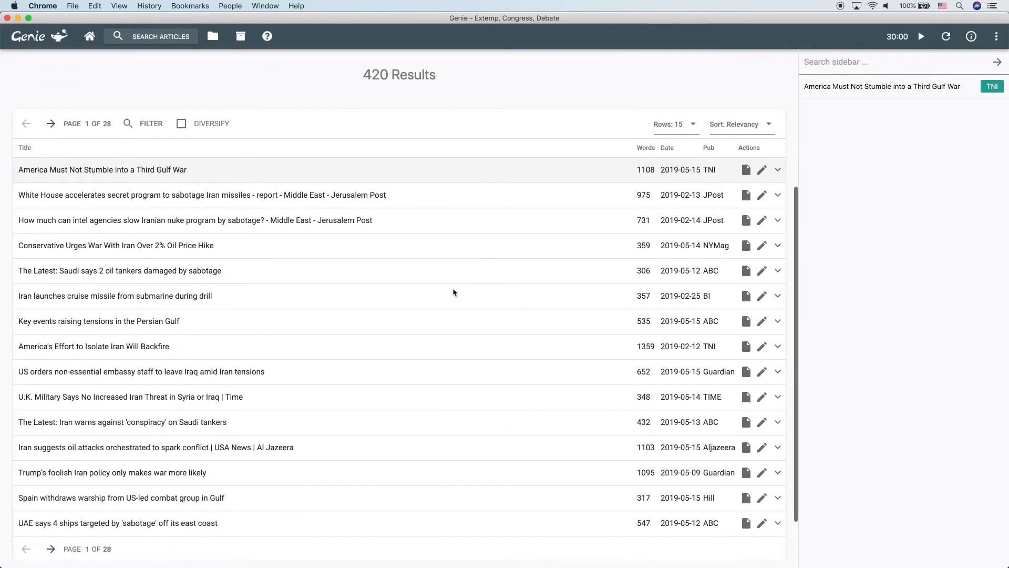
scroll(down, 3)
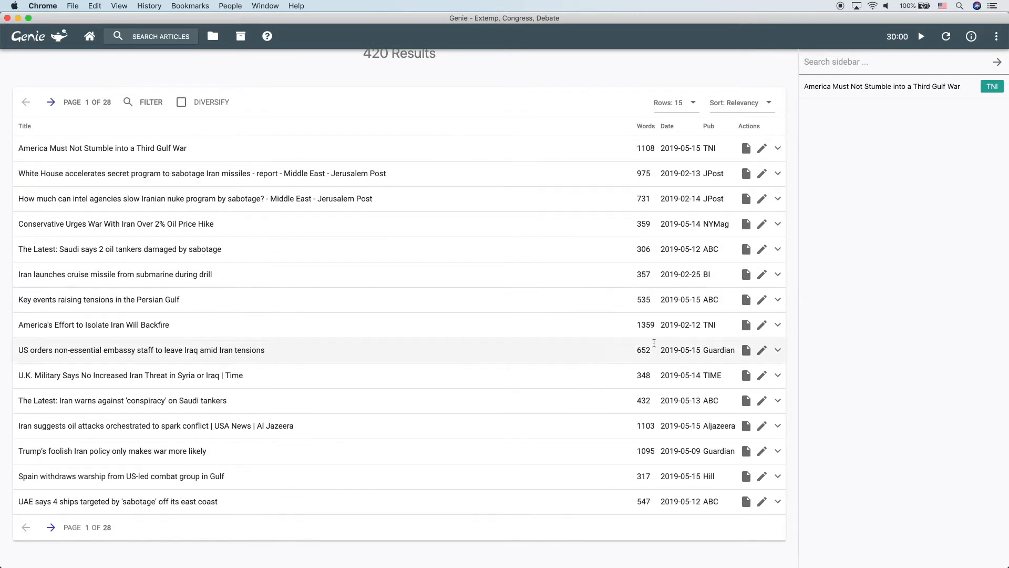
mouse_move(486, 270)
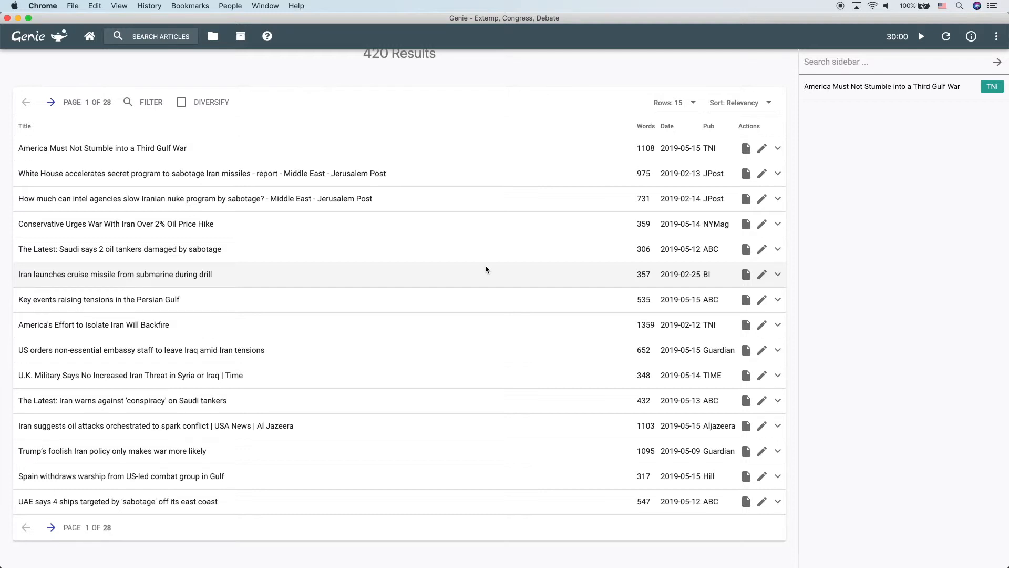
mouse_move(460, 260)
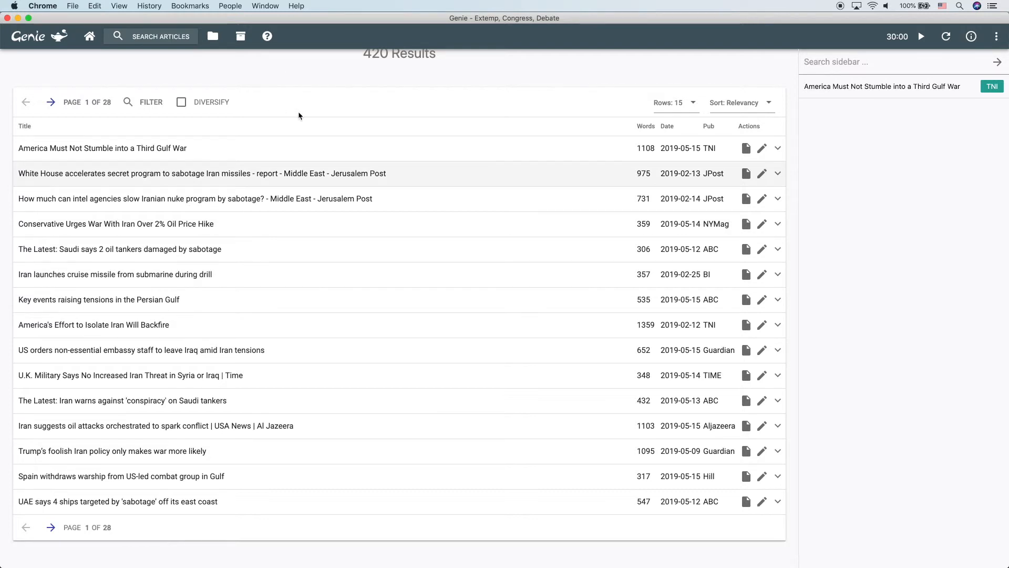
mouse_move(51, 80)
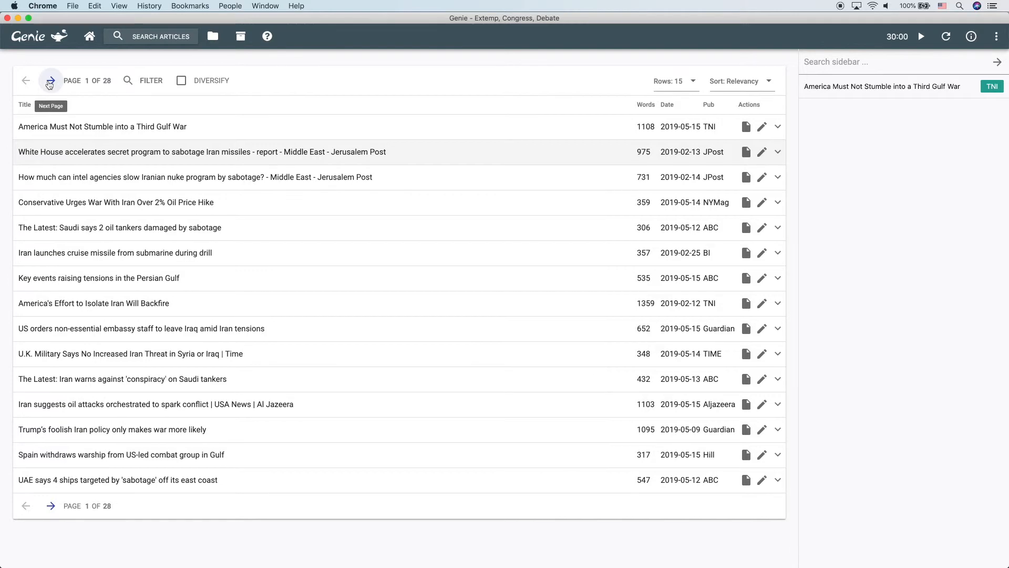
click(51, 80)
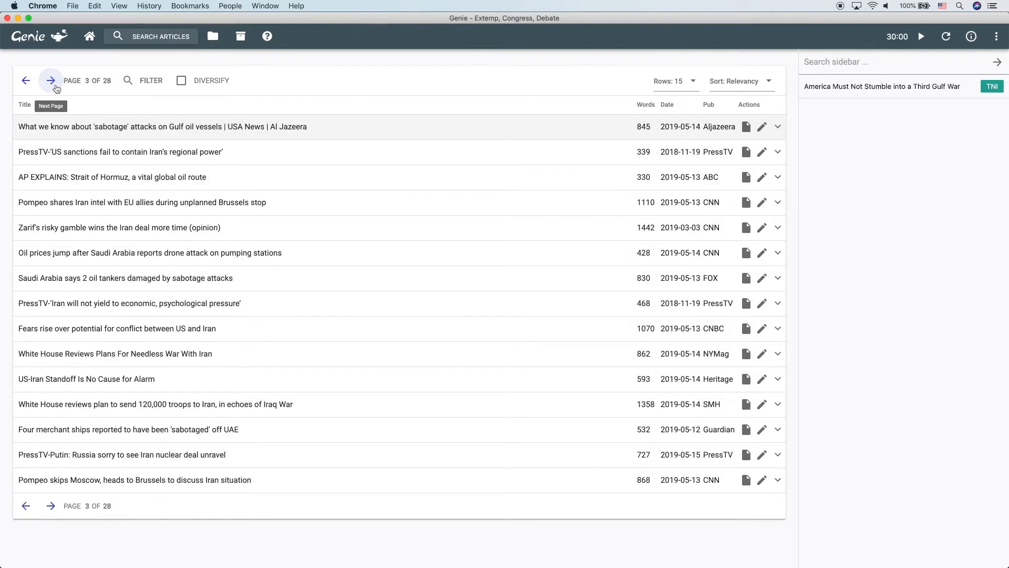
click(51, 80)
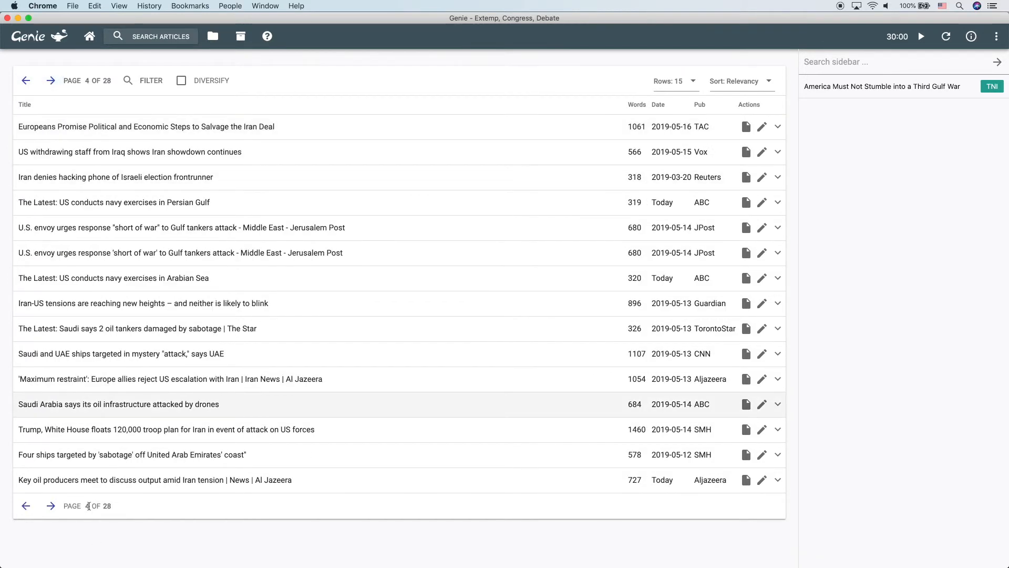
click(51, 506)
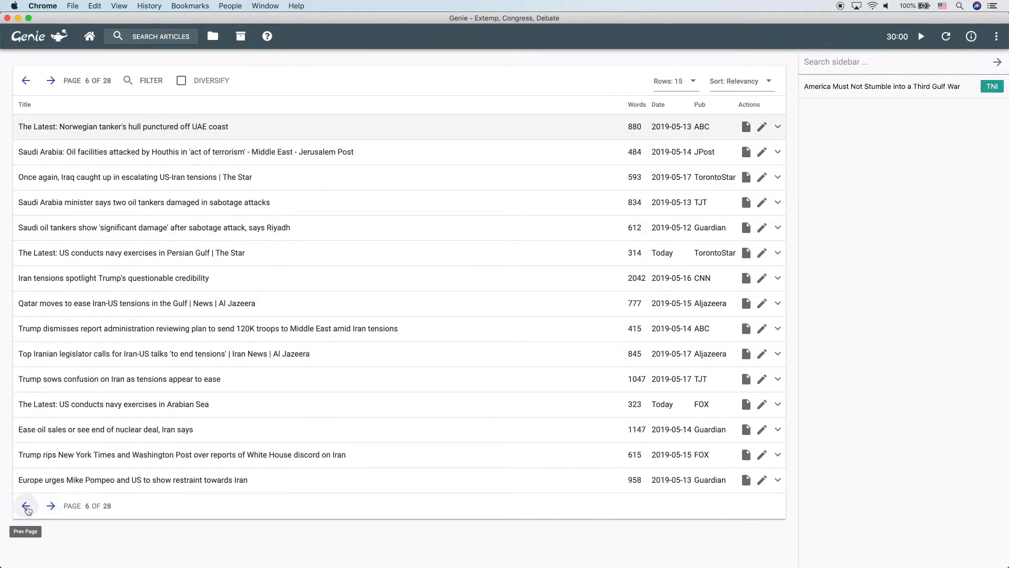
click(25, 505)
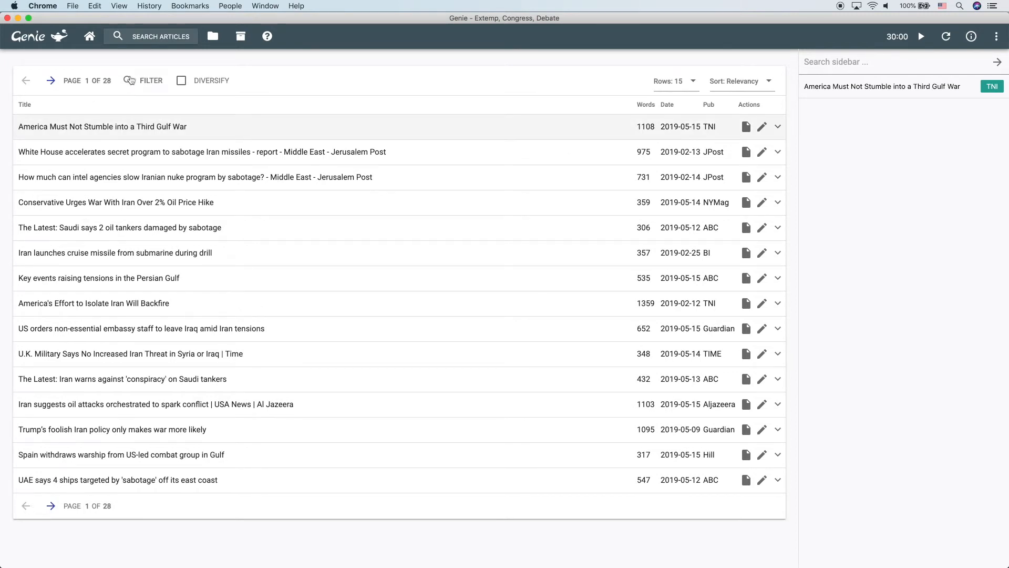
click(143, 80)
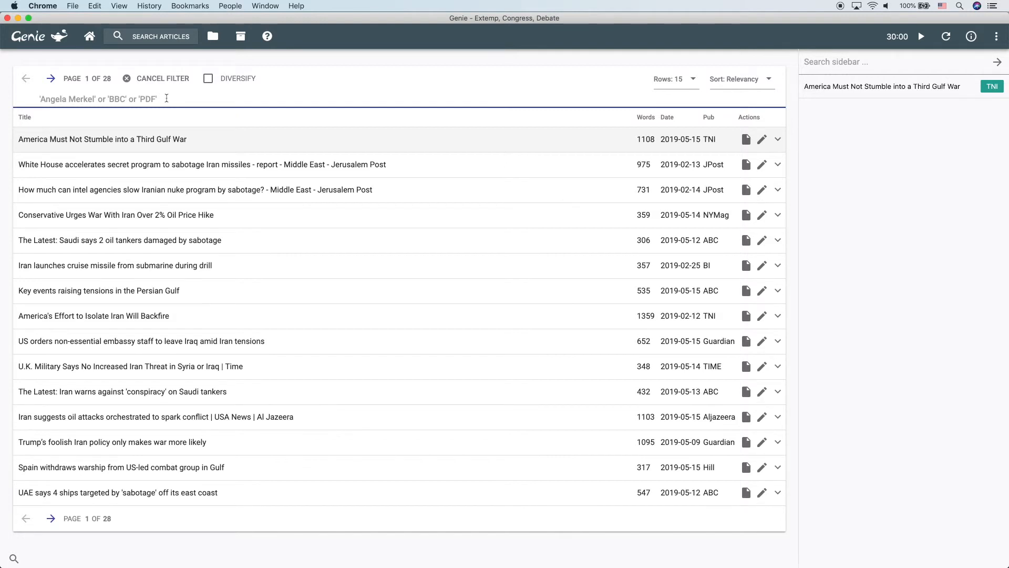
text(war)
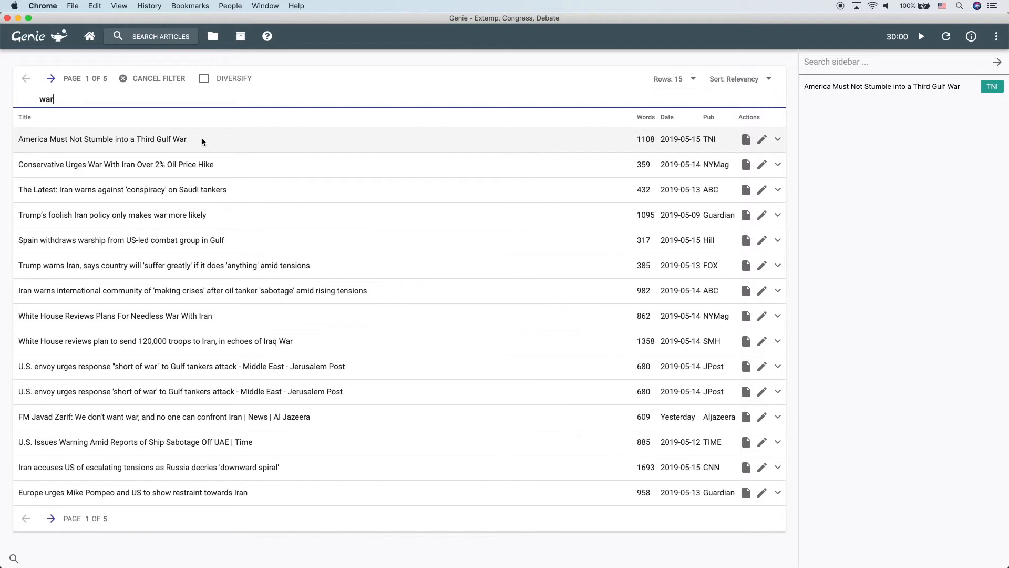
double_click(45, 99)
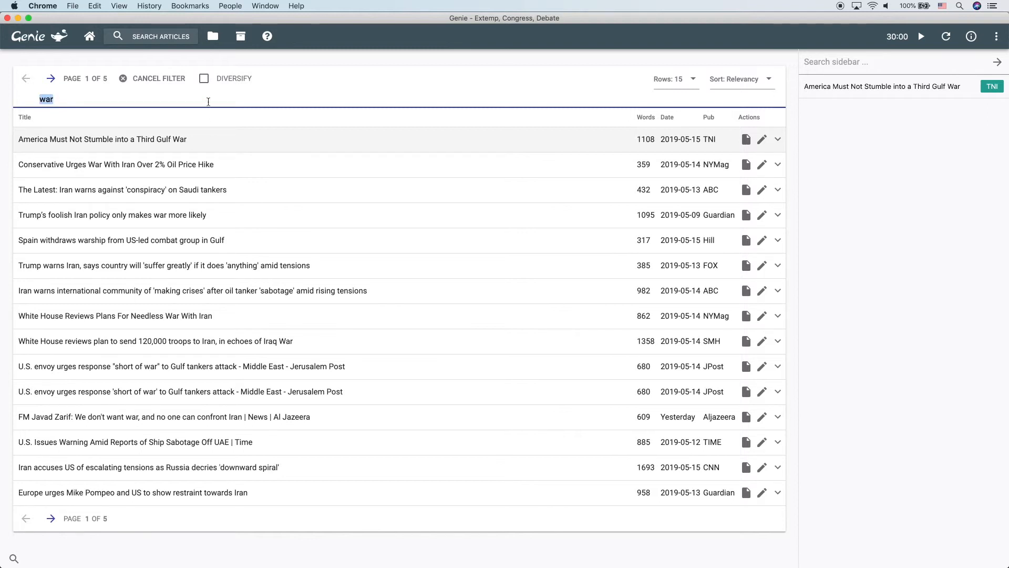
text('Angela Merkel' or 'BBC' or 'PDF')
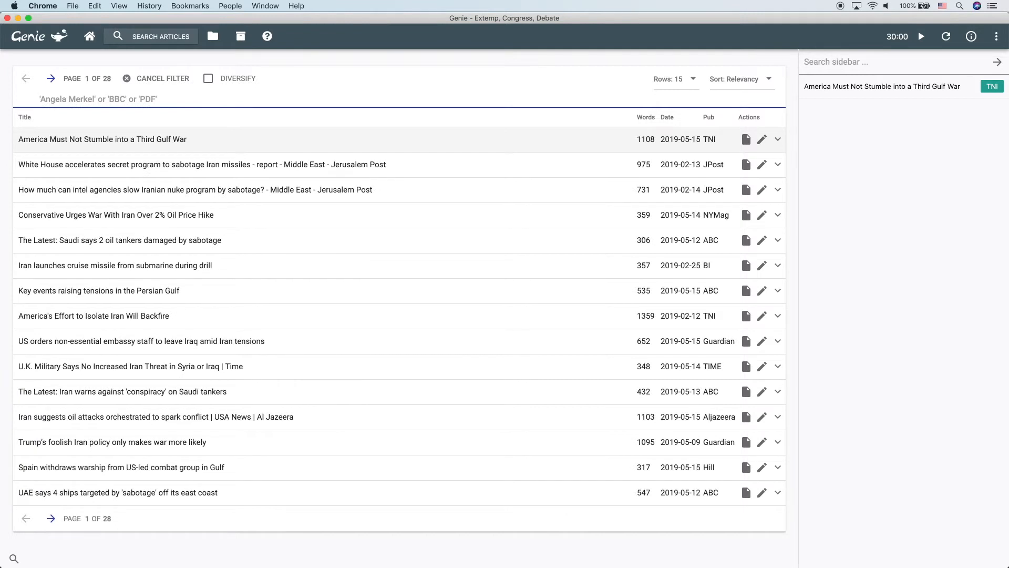
click(155, 77)
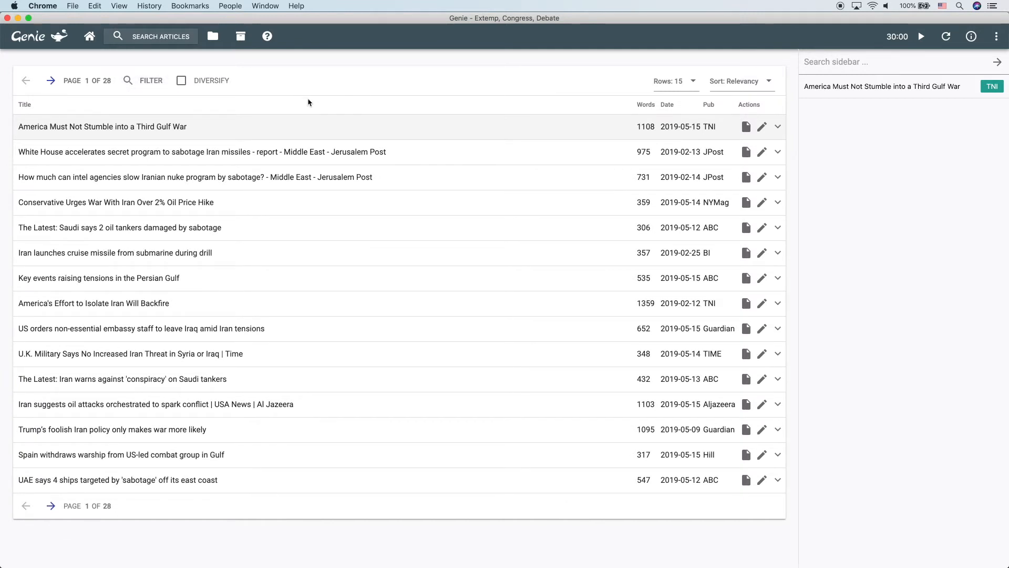
text(guard)
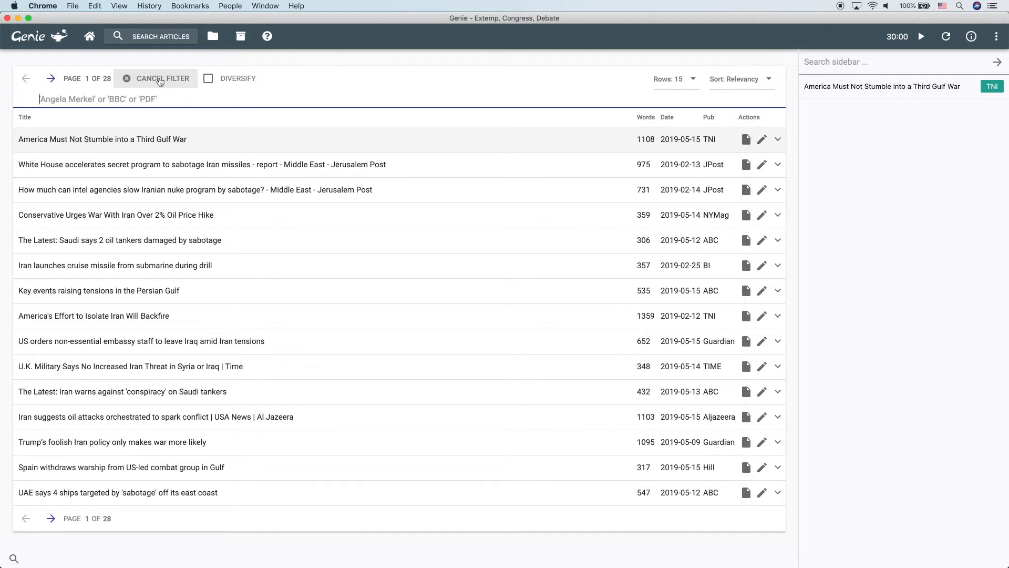
click(155, 78)
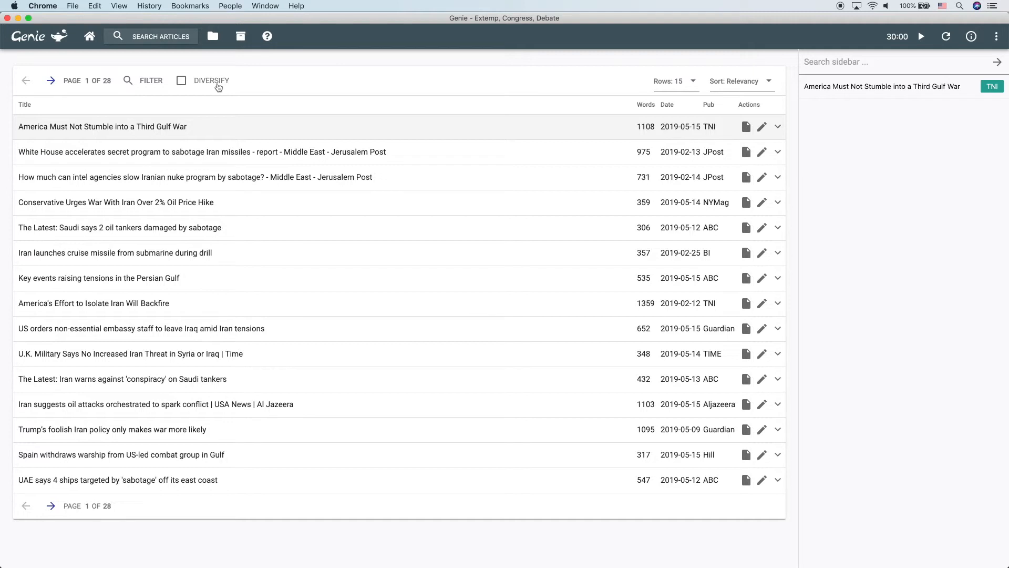
Turn Diversify on and bring up the rows-per-page choices
click(181, 81)
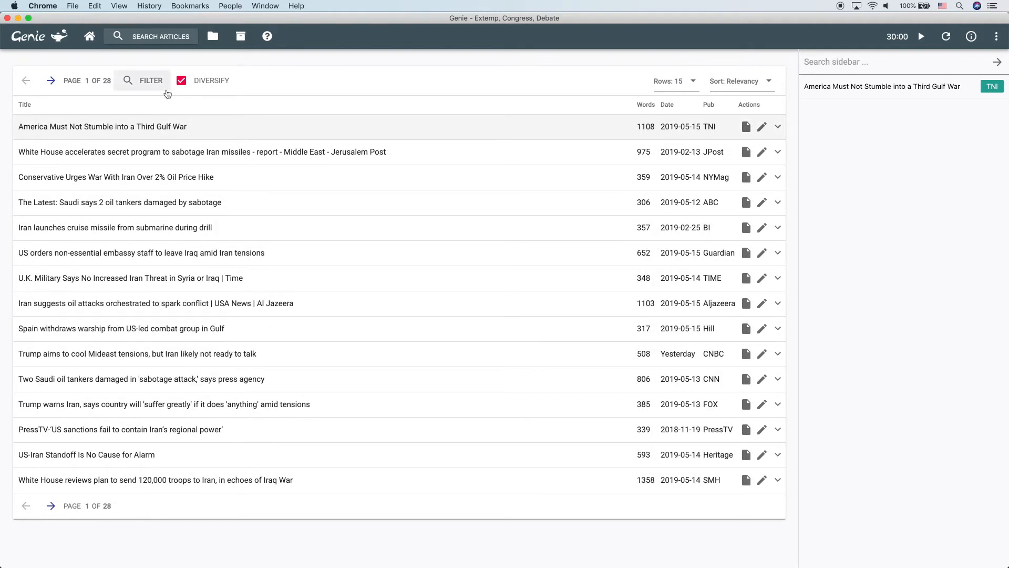
mouse_move(258, 99)
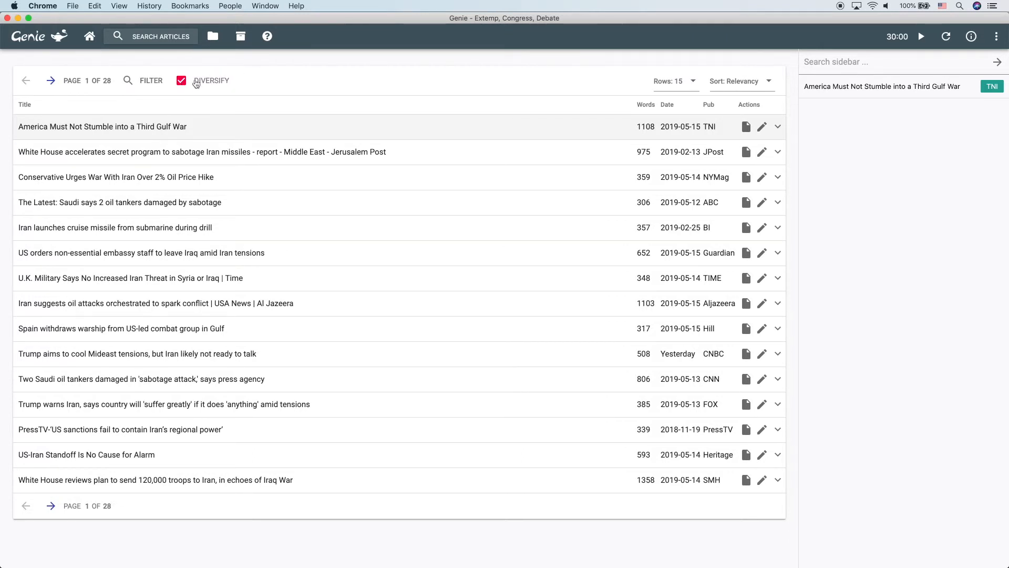
mouse_move(234, 88)
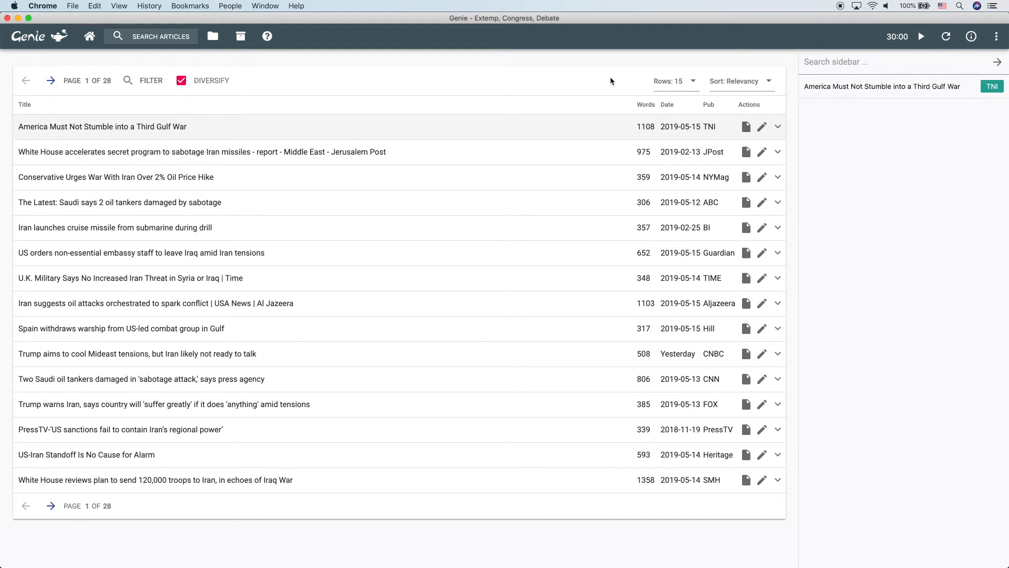
click(669, 81)
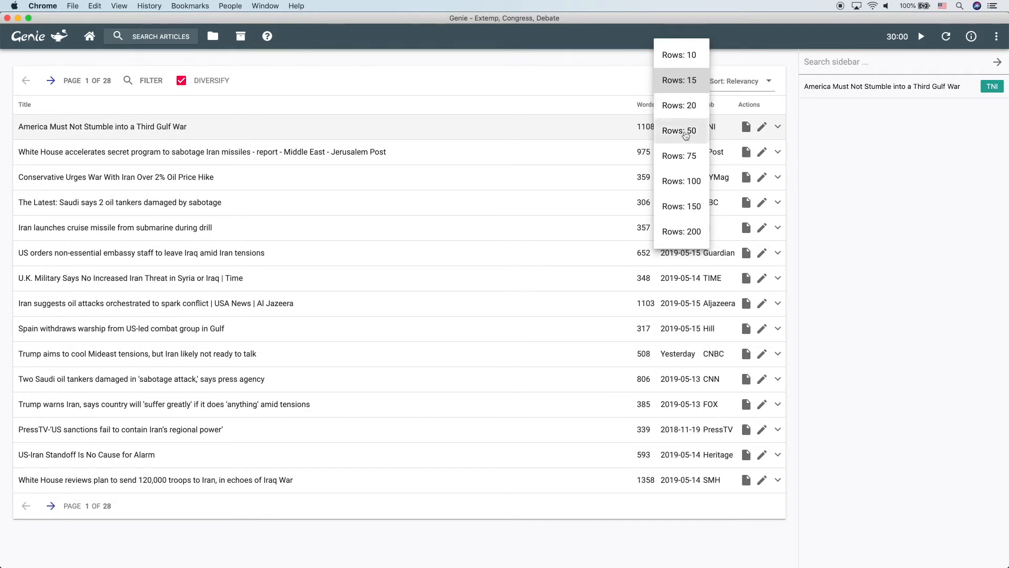
Show 50 rows per page and sort the results by Longest
click(679, 130)
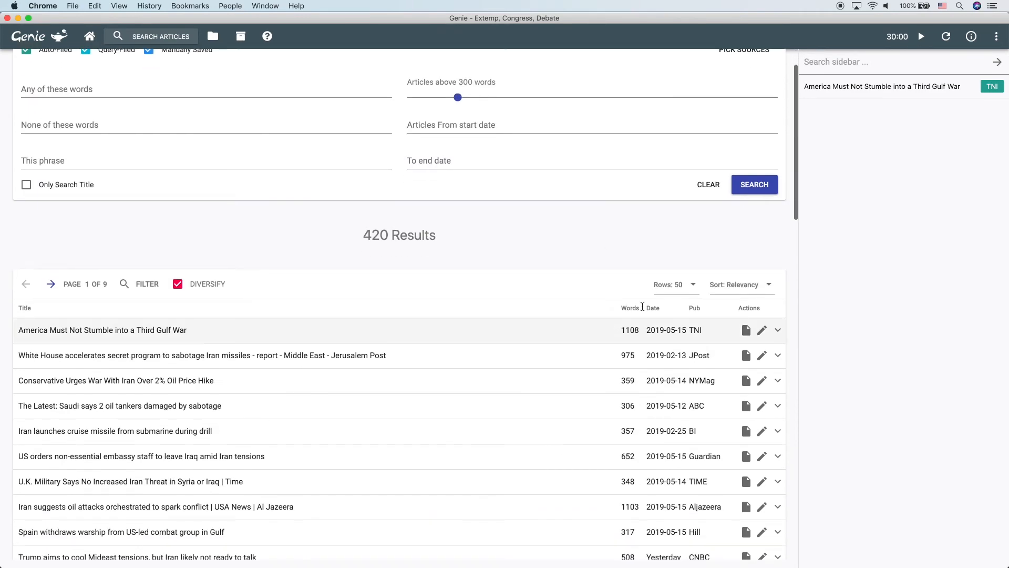
click(735, 285)
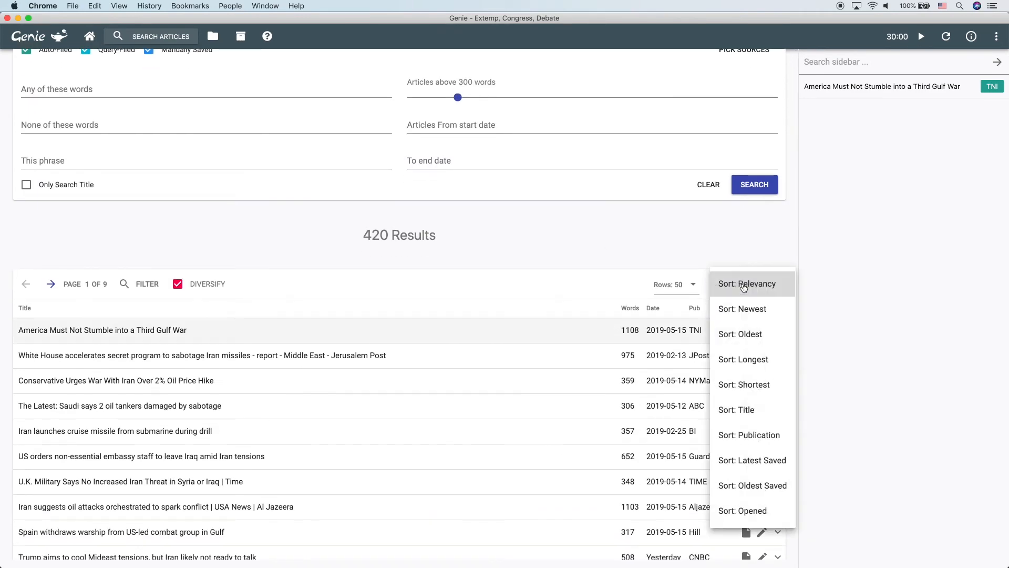
mouse_move(497, 229)
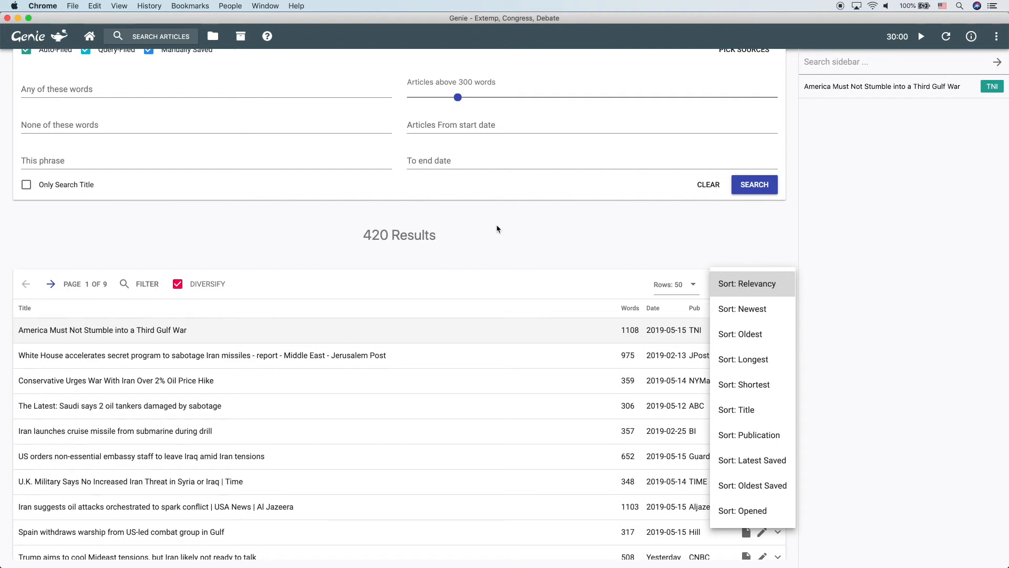
mouse_move(558, 276)
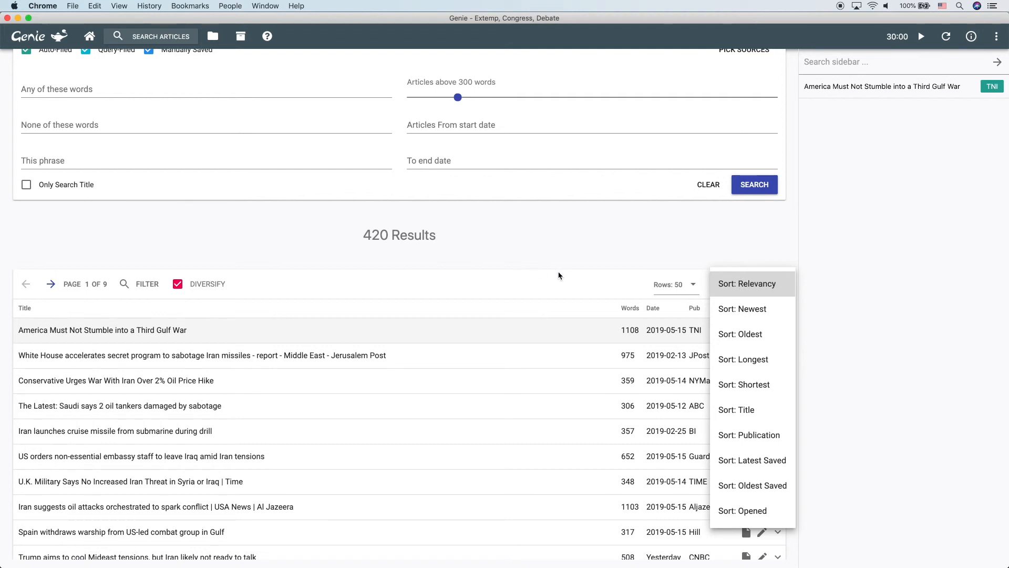
mouse_move(753, 289)
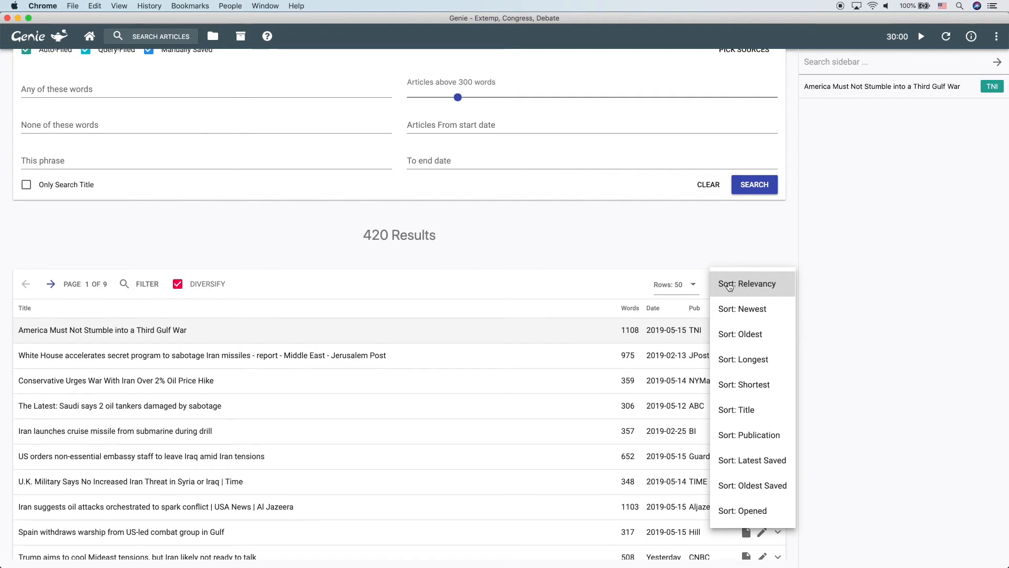
mouse_move(767, 287)
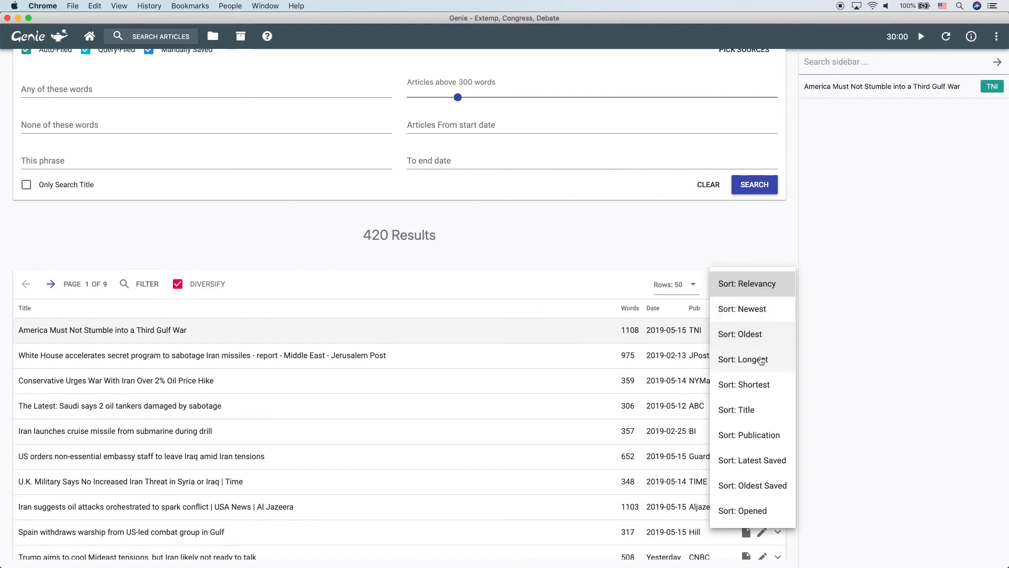
click(743, 360)
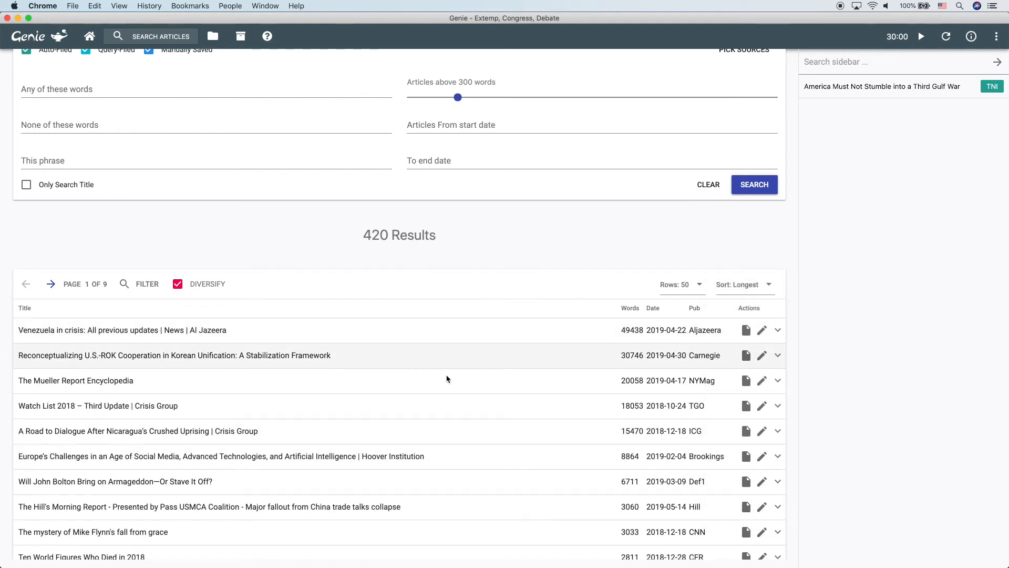
Try sorting by Opened, then return to sorting by Relevancy
click(740, 285)
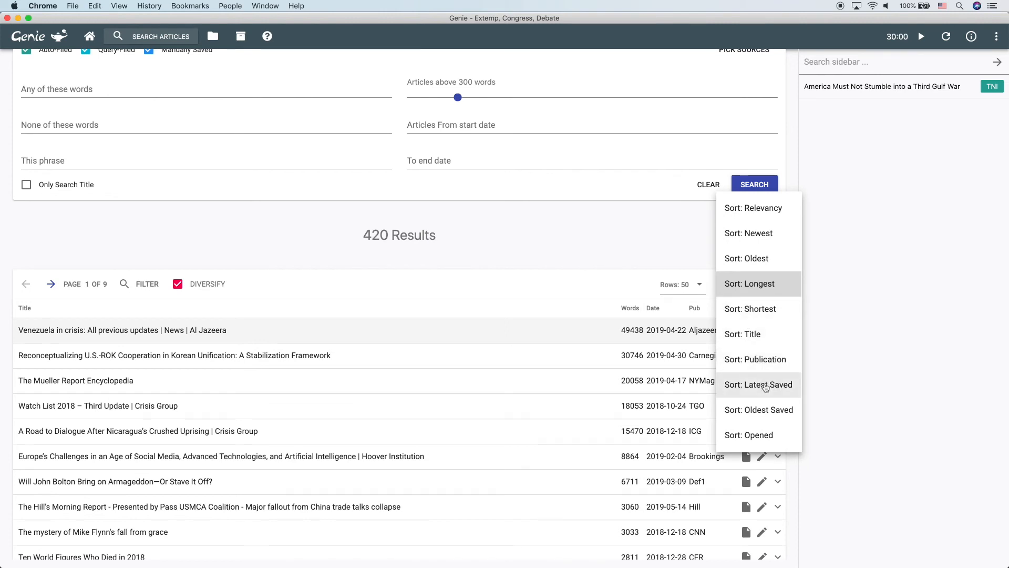
mouse_move(748, 434)
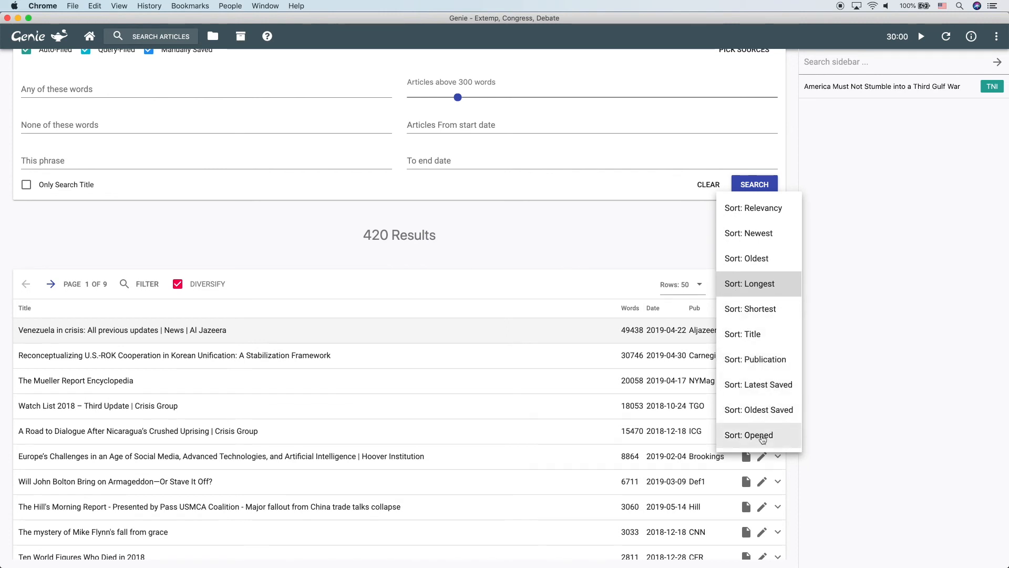
click(749, 434)
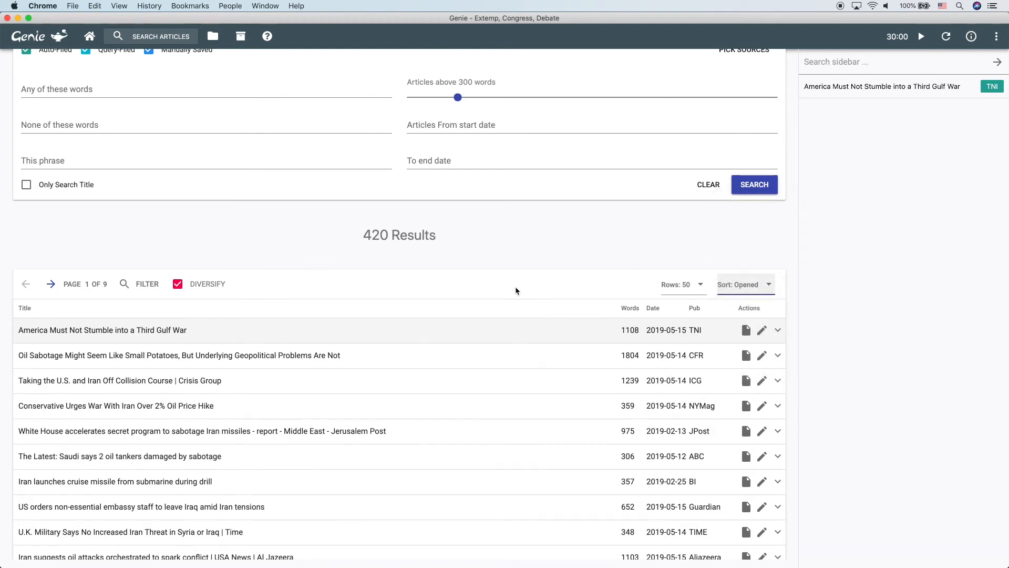
click(738, 284)
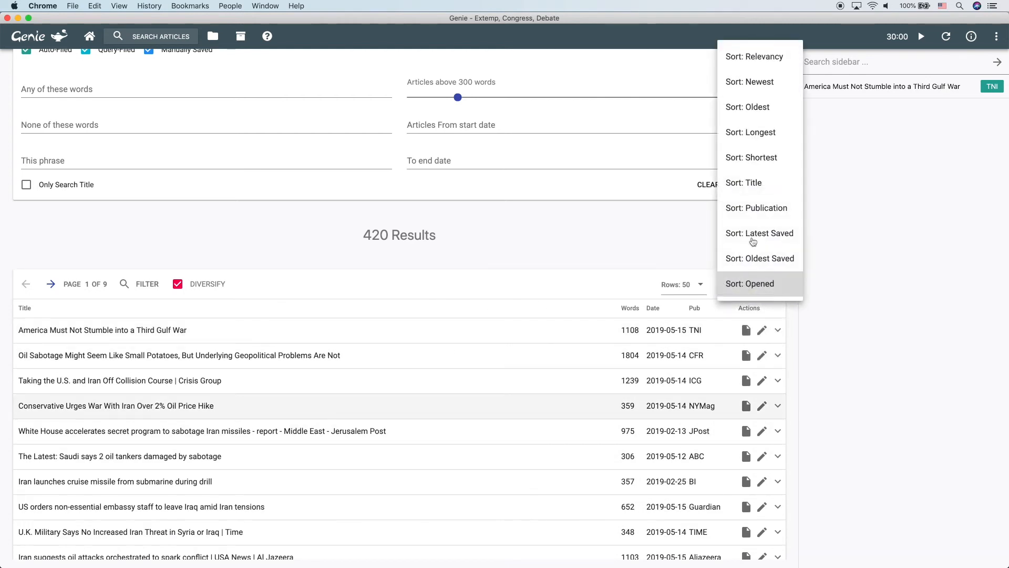
click(755, 56)
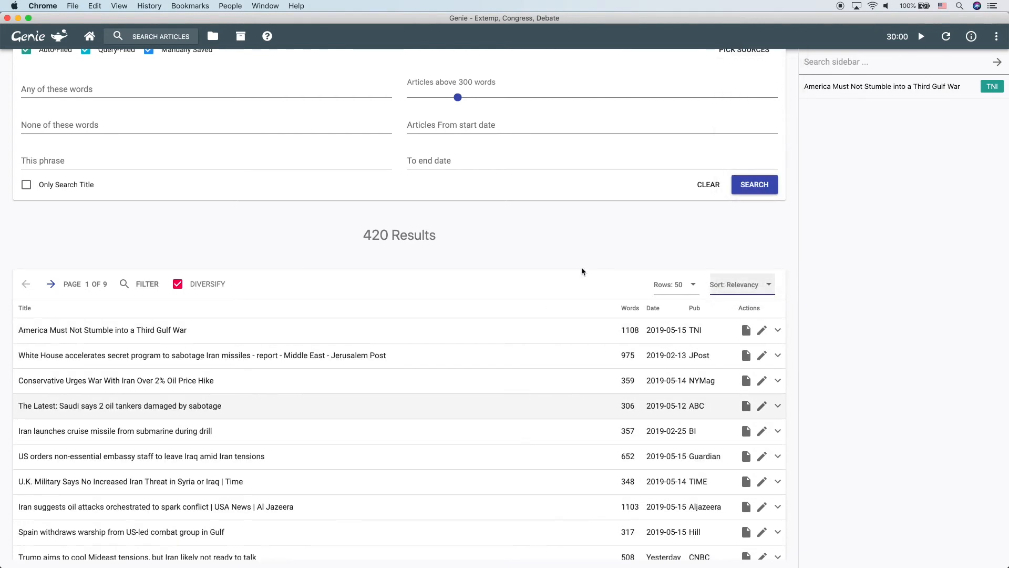